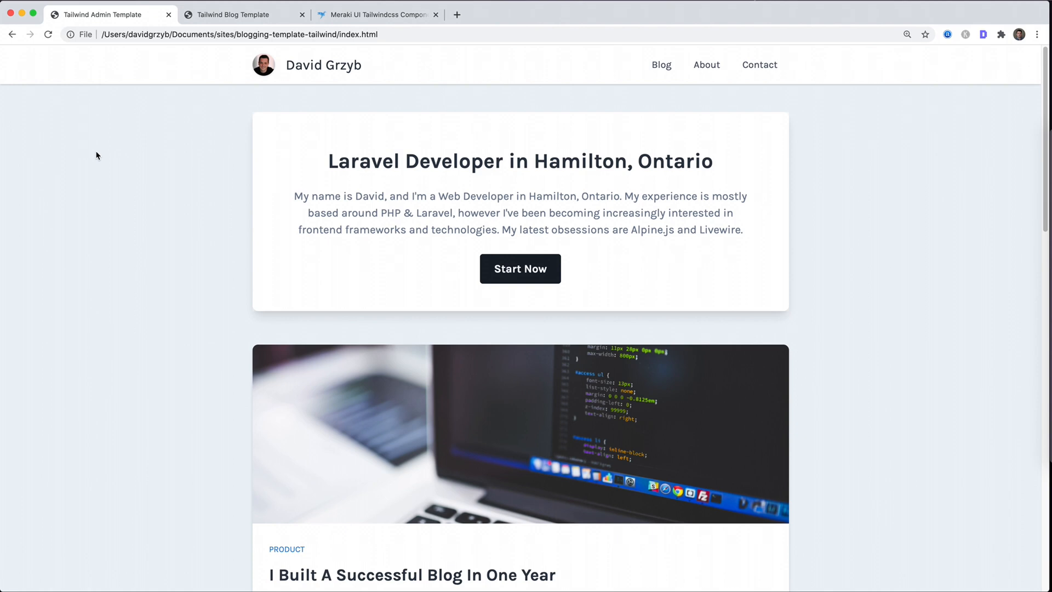
# - Scroll through the Tailwind Blog Template page to review its plain, unstyled footer
pyautogui.scroll(-3)
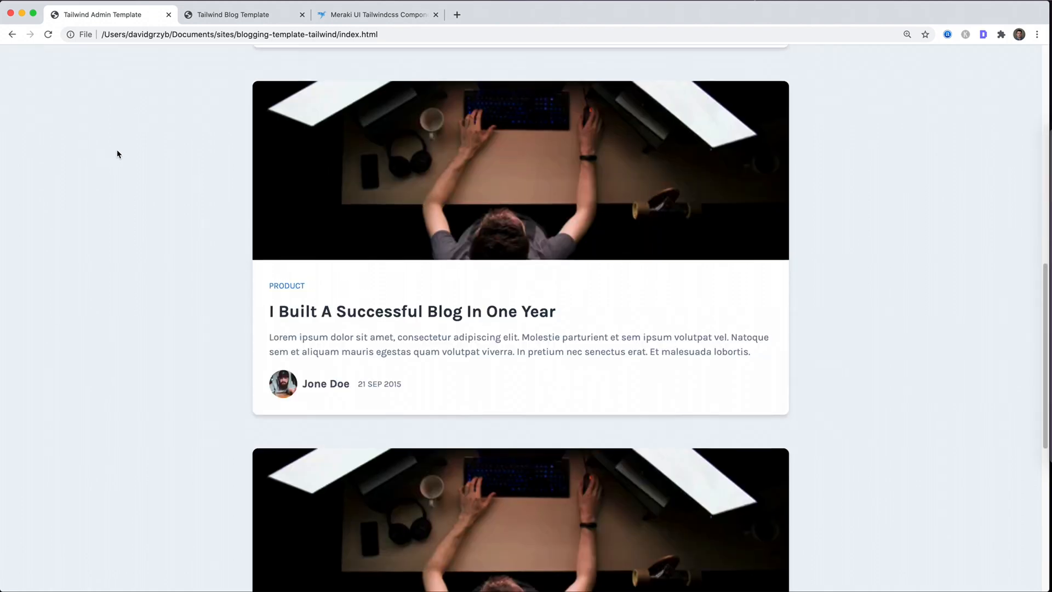
pyautogui.scroll(-3)
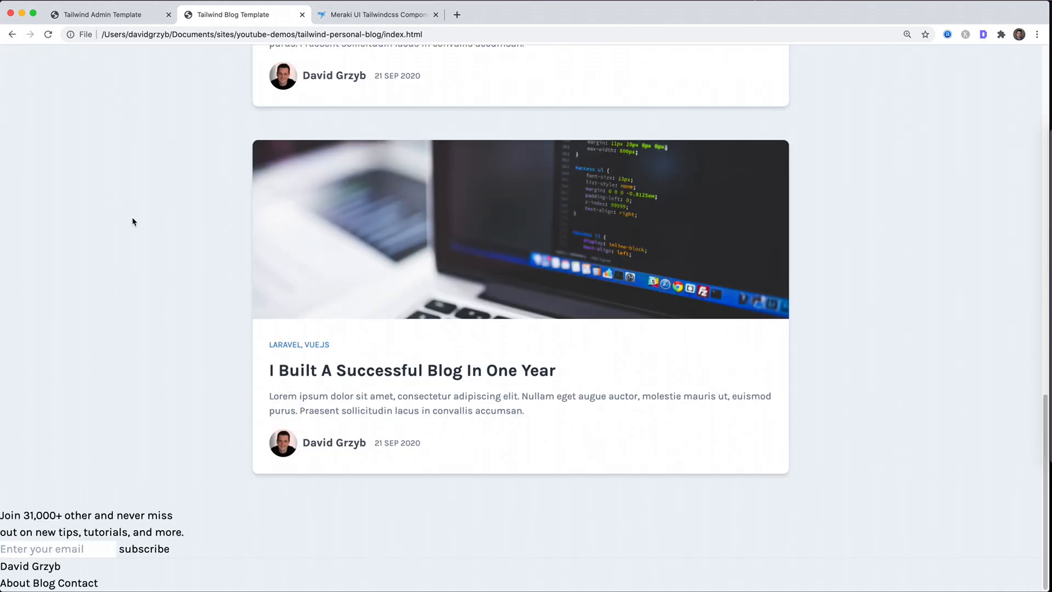
pyautogui.moveTo(290, 280)
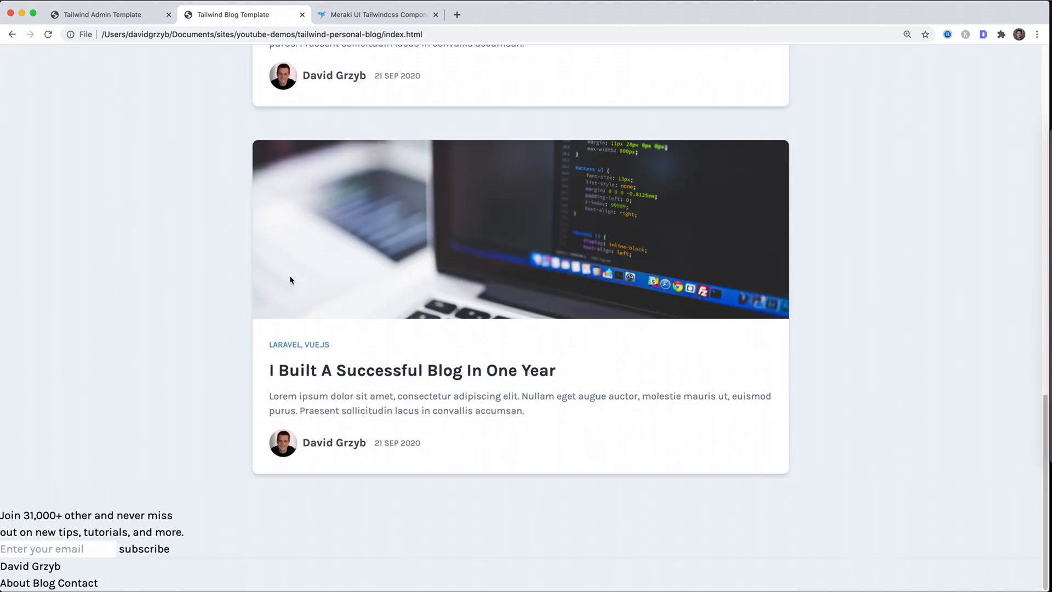
pyautogui.moveTo(249, 200)
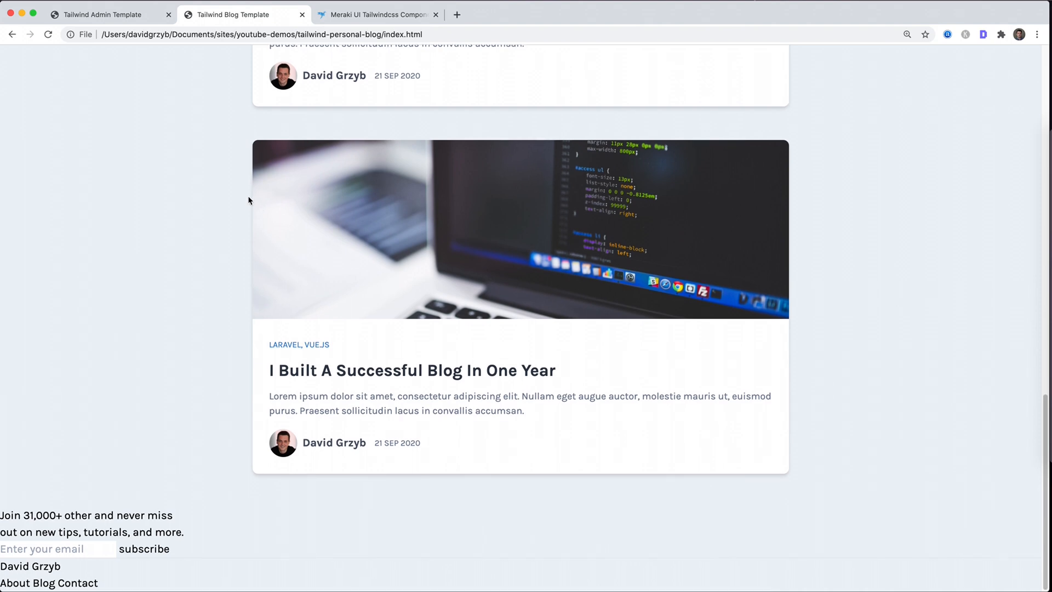
pyautogui.scroll(3)
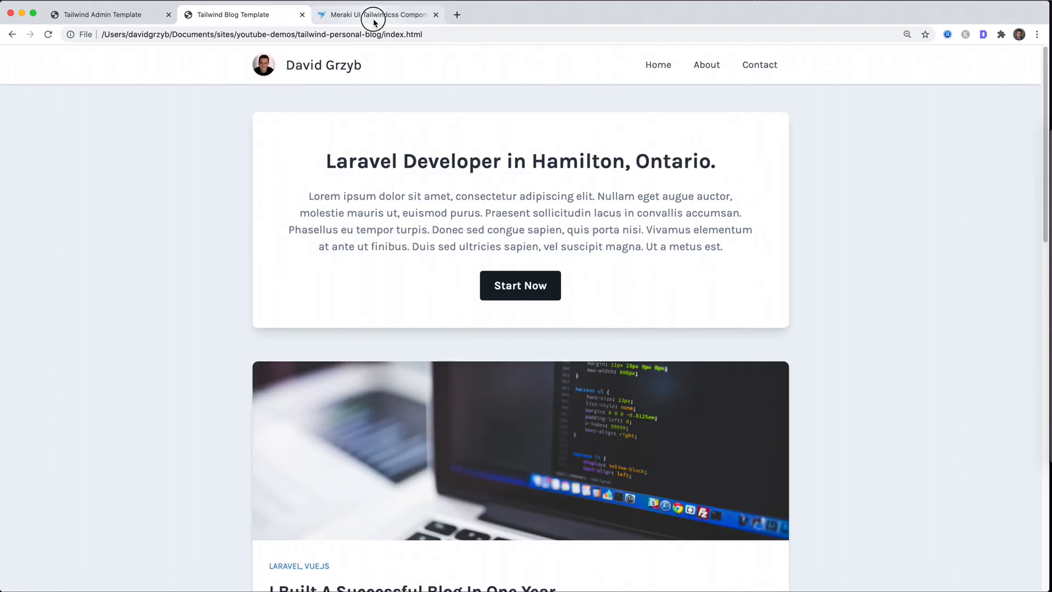
pyautogui.click(375, 14)
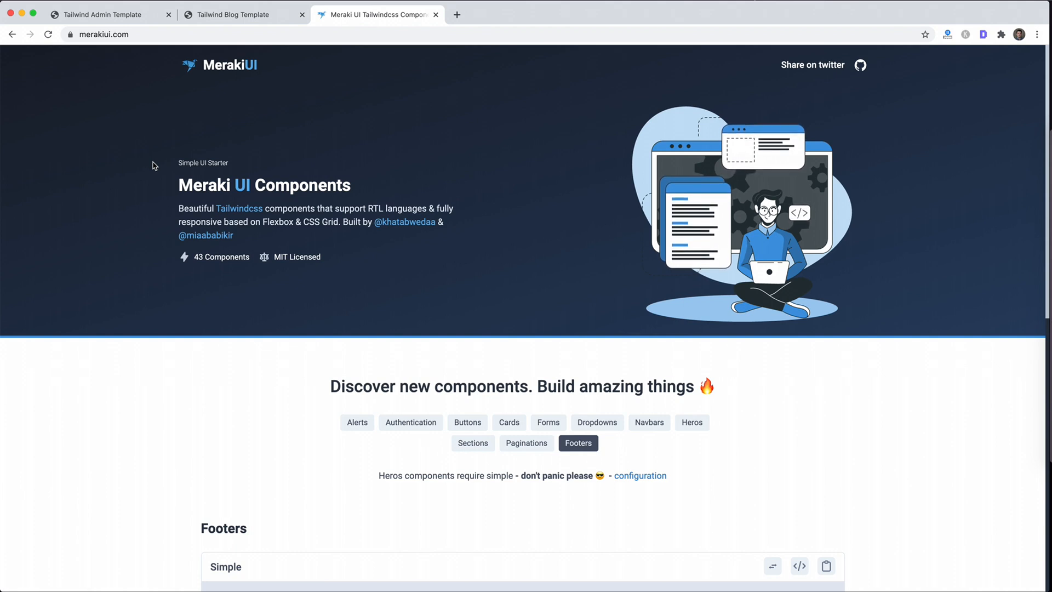
pyautogui.scroll(-3)
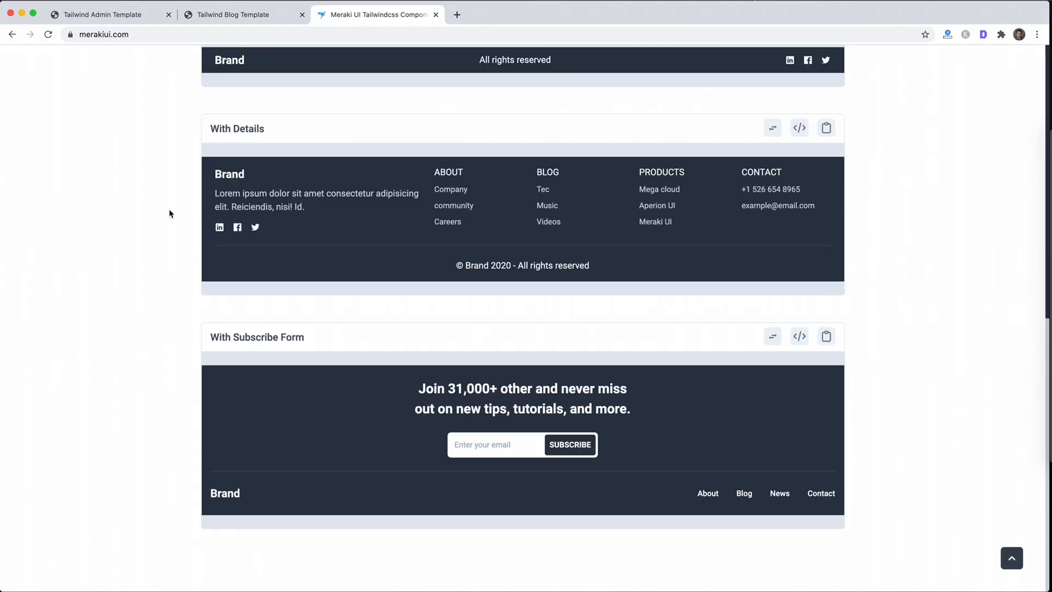
pyautogui.moveTo(227, 367)
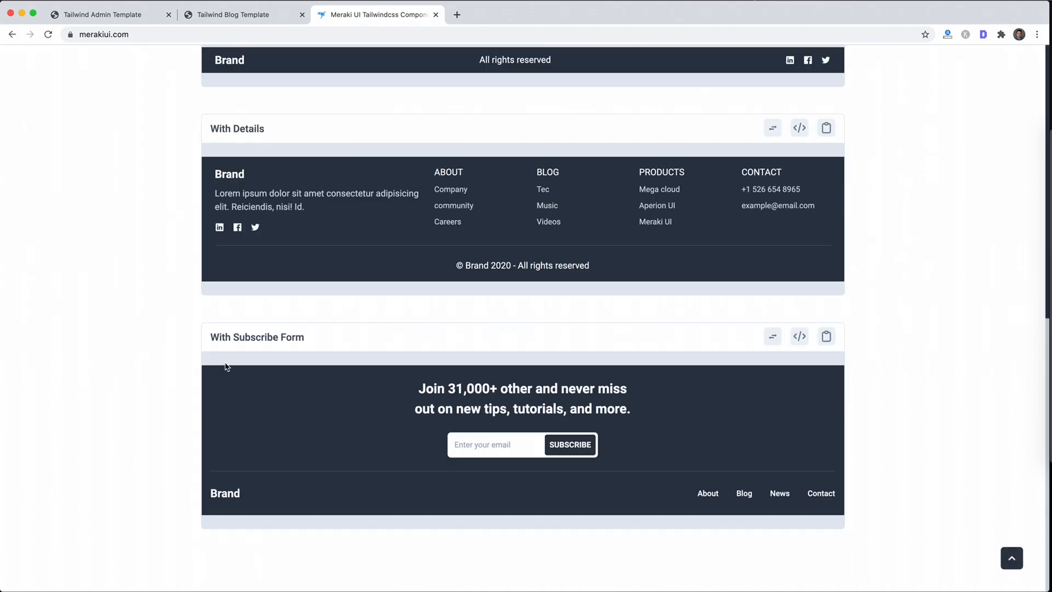
pyautogui.moveTo(173, 449)
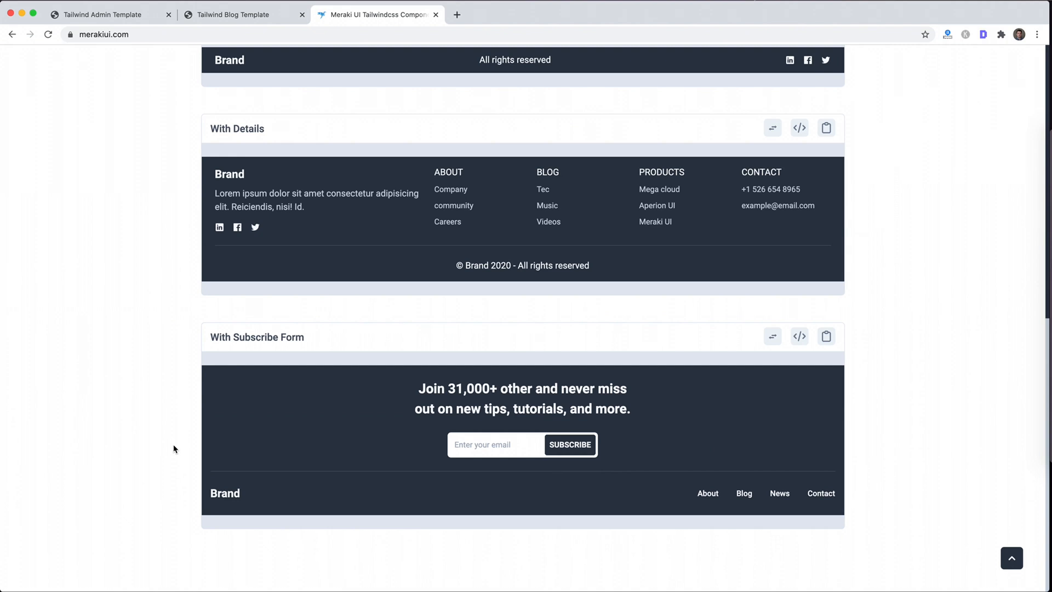
pyautogui.moveTo(858, 470)
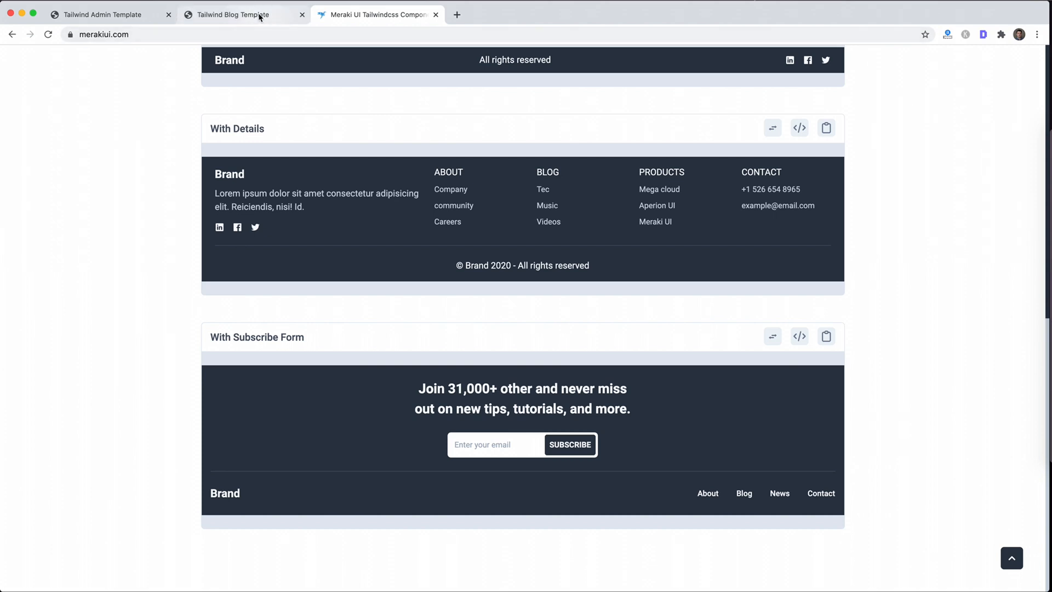
pyautogui.click(241, 14)
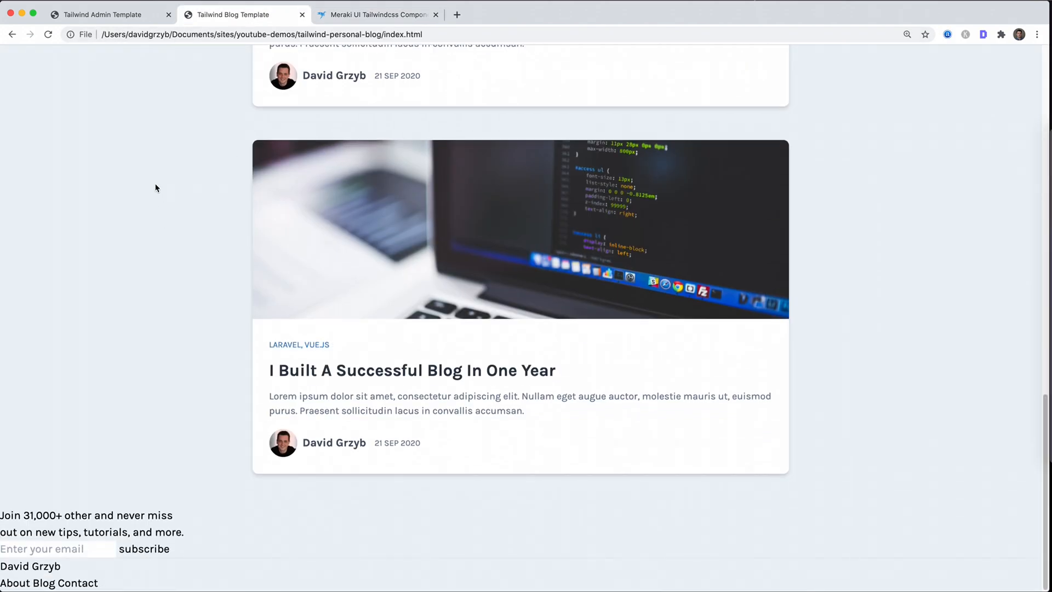
pyautogui.moveTo(167, 463)
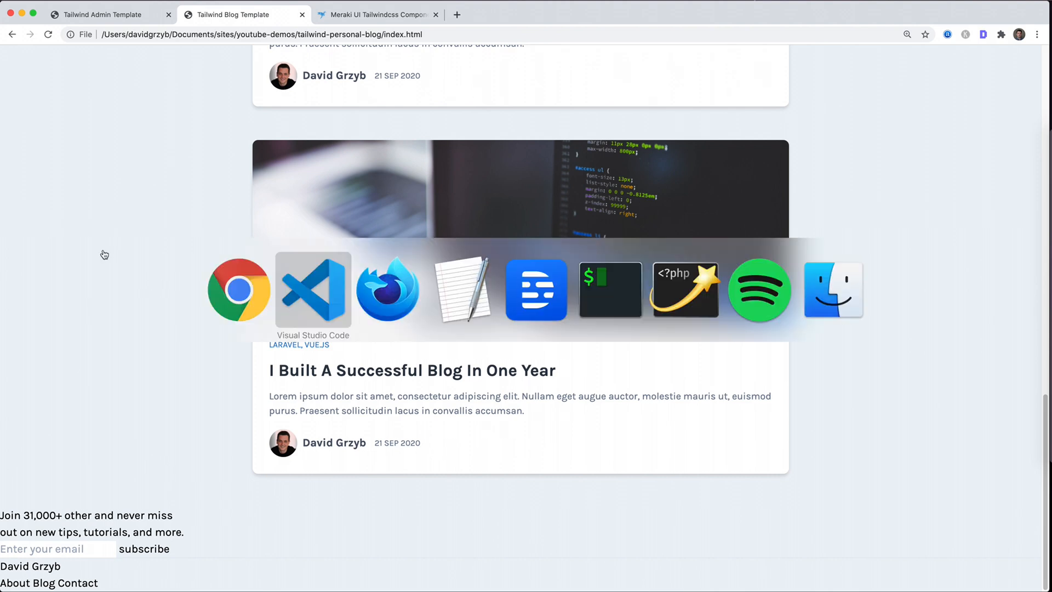
# - Add text-gray-100 bg-gray-800 to the footer and max-w-3xl mx-auto py-6 to its inner div
pyautogui.click(313, 290)
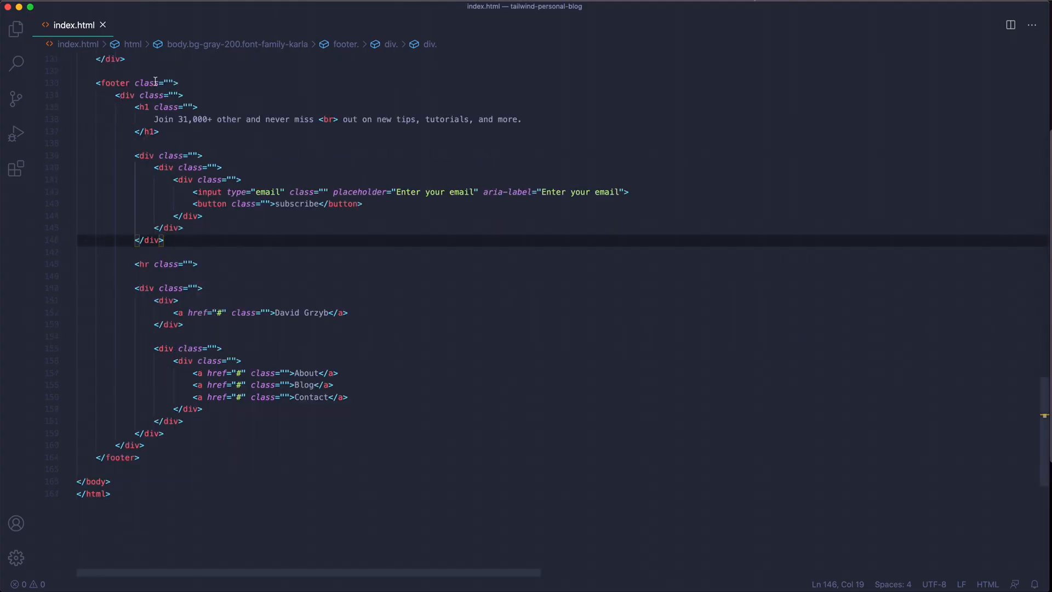
pyautogui.moveTo(101, 349)
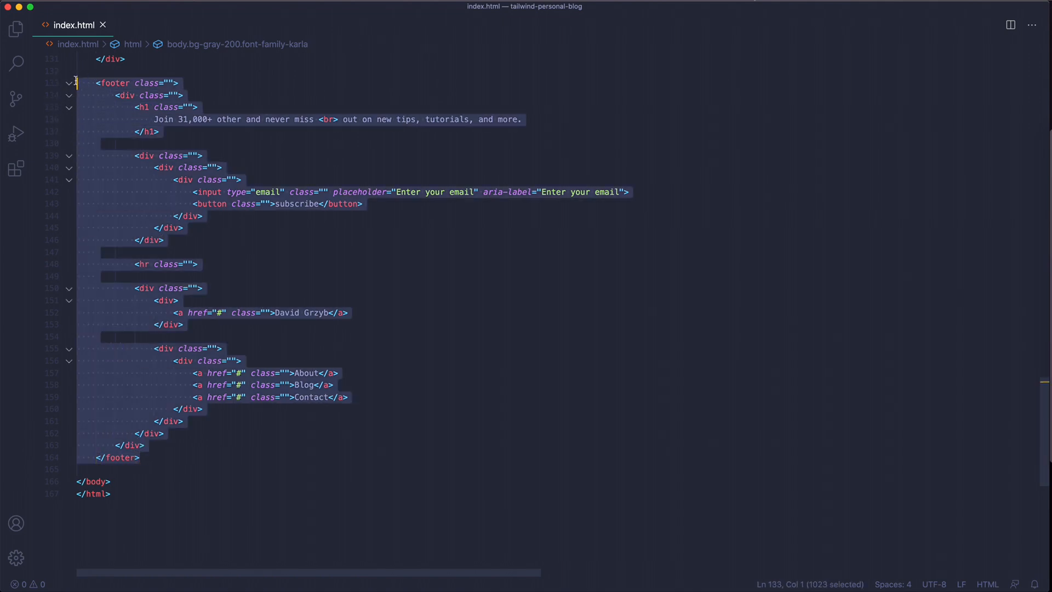
pyautogui.click(237, 95)
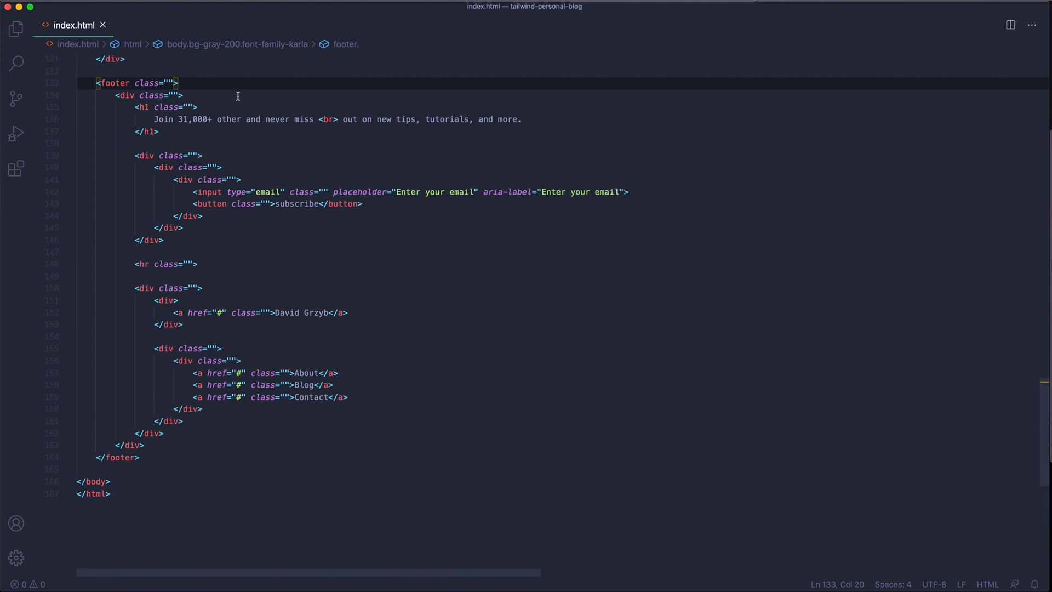
pyautogui.write('text-gray-100')
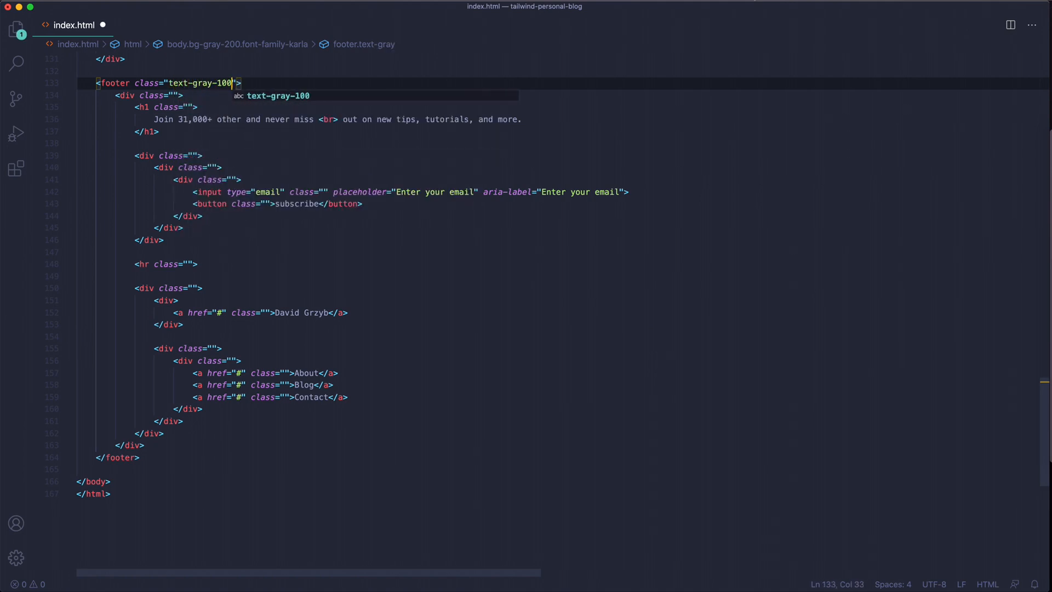
pyautogui.write('bg-gray')
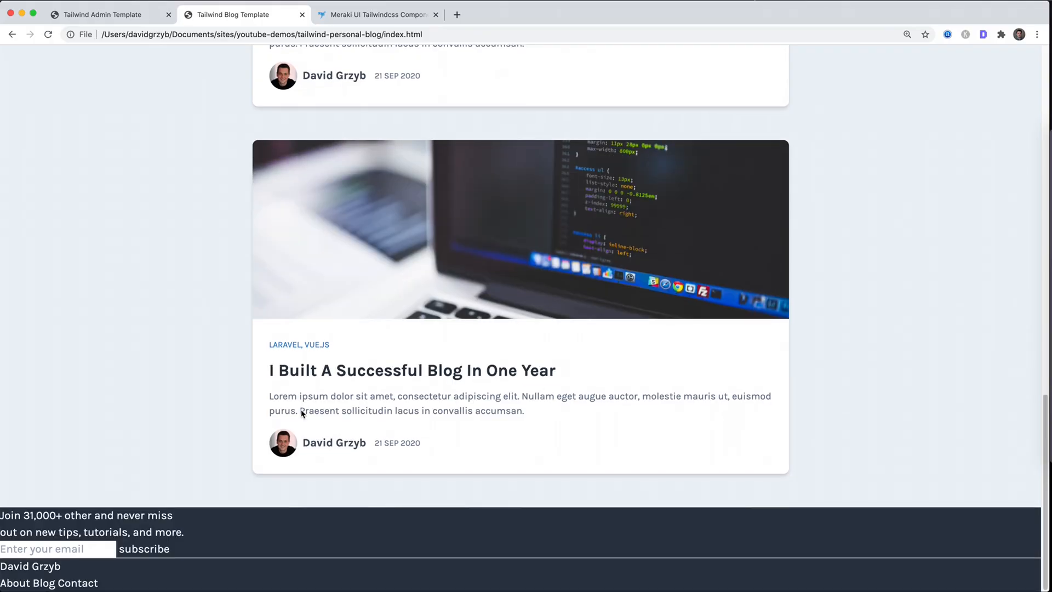
pyautogui.moveTo(583, 548)
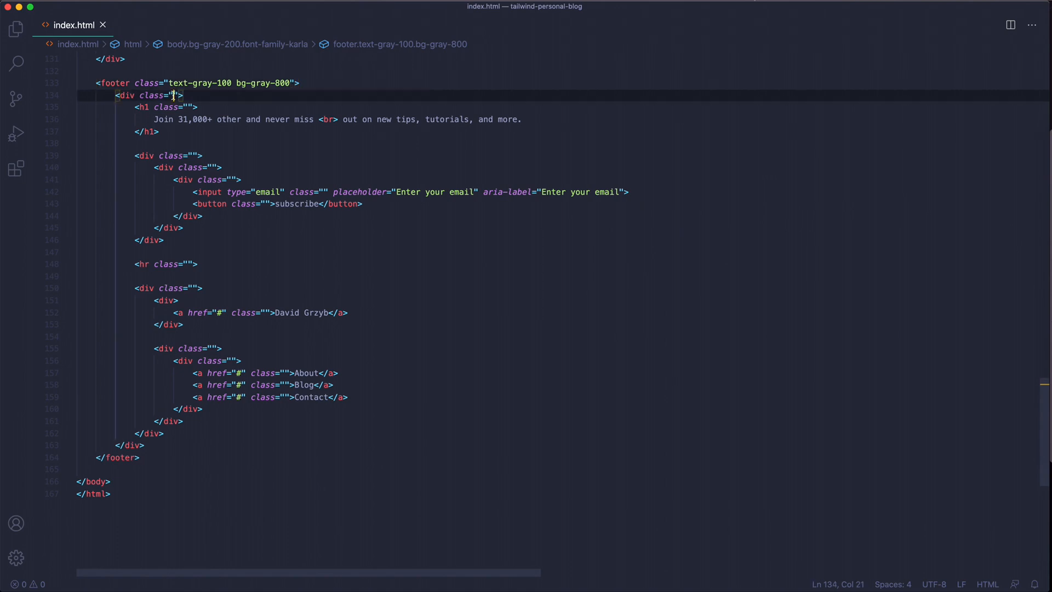
pyautogui.write('max-w-3xl')
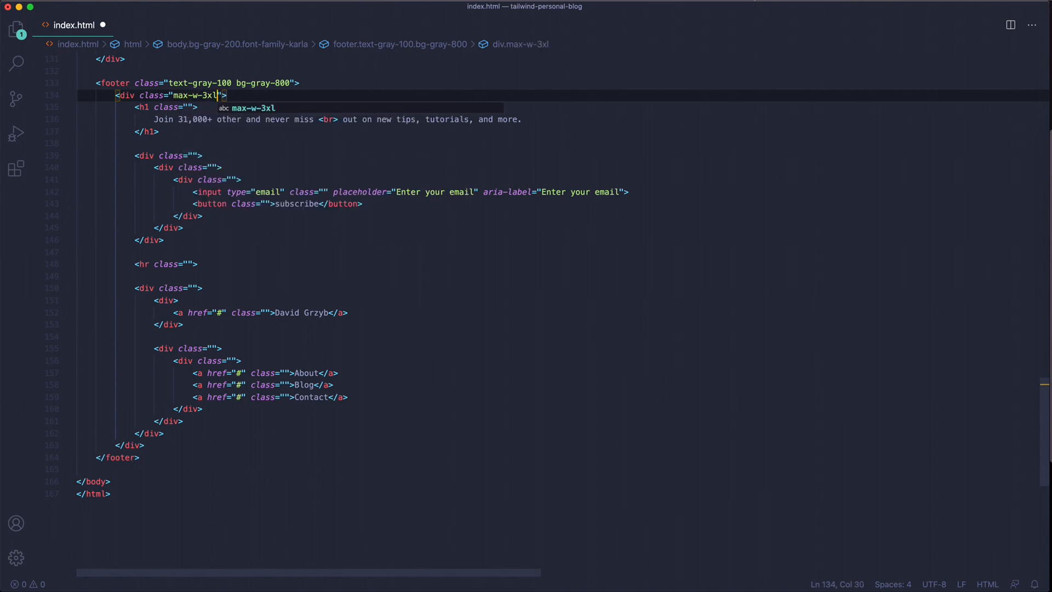
pyautogui.write('mx-auto')
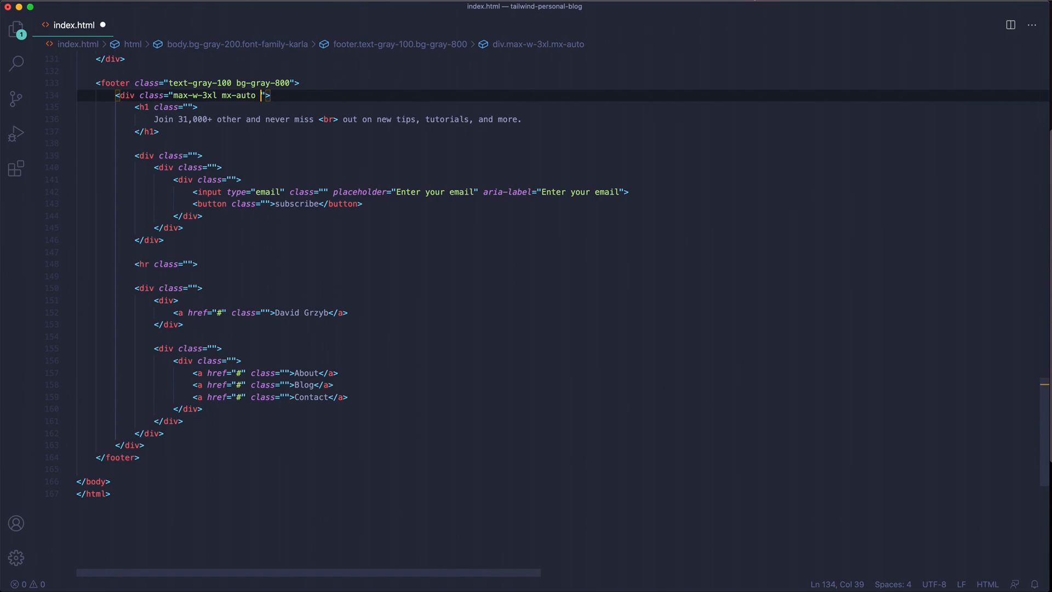
pyautogui.write('py-6')
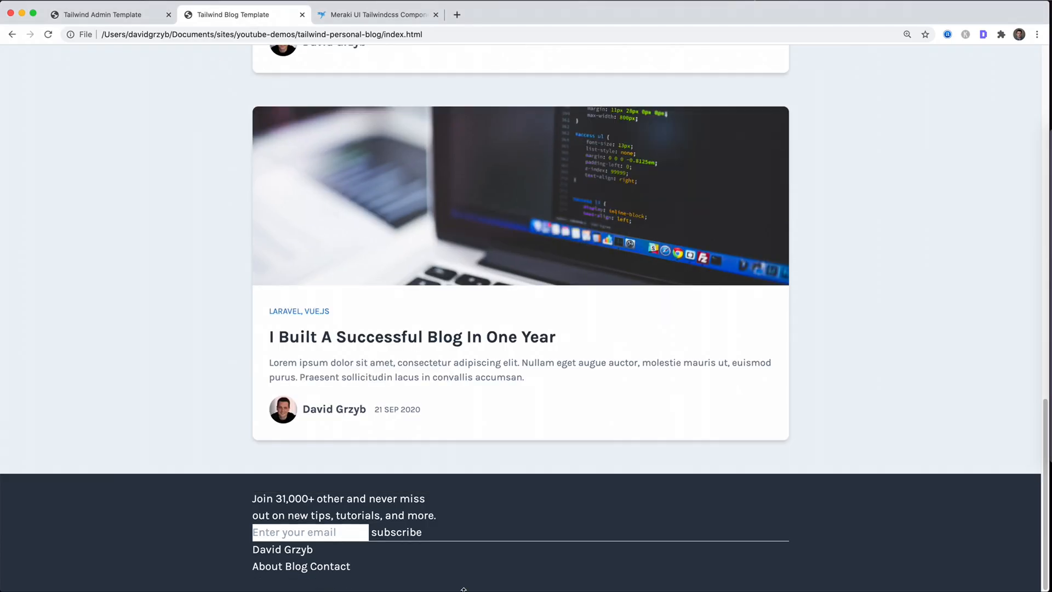
pyautogui.moveTo(430, 557)
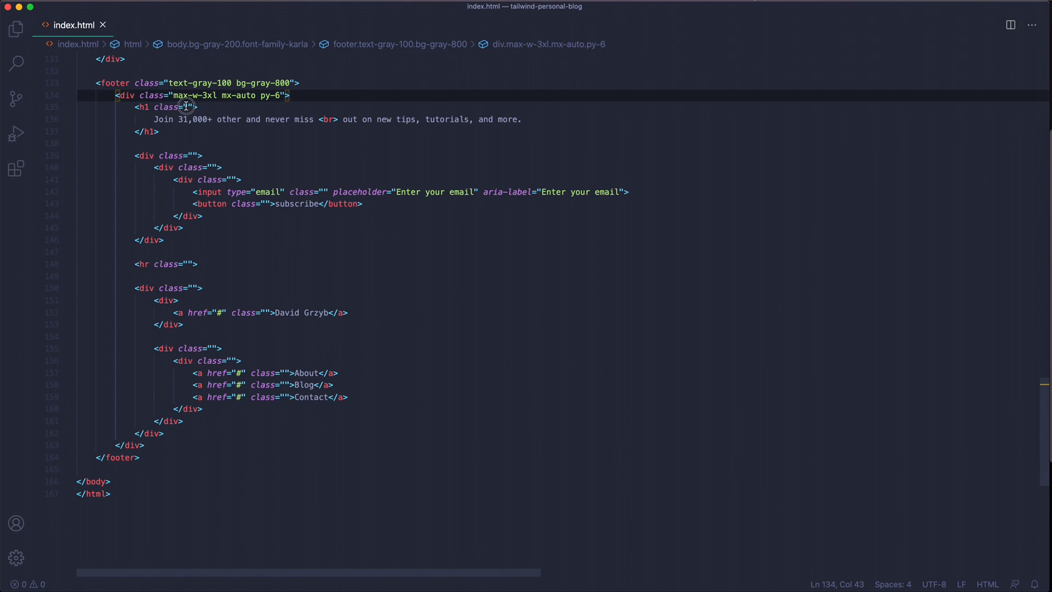
# - Give the footer heading text-center text-lg lg:text-2xl and preview it in Chrome
pyautogui.click(186, 107)
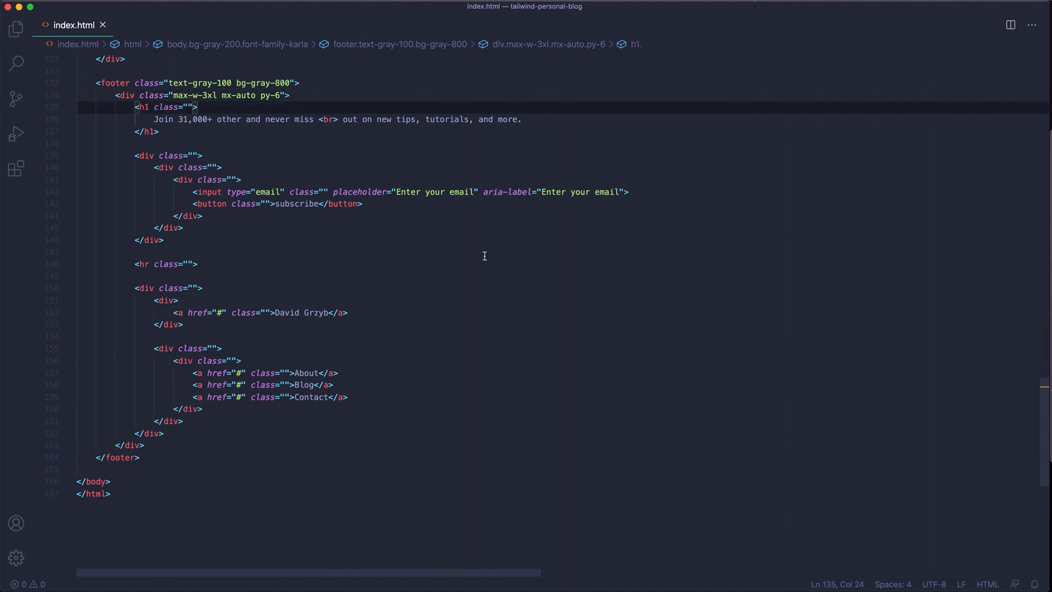
pyautogui.write('text-cent')
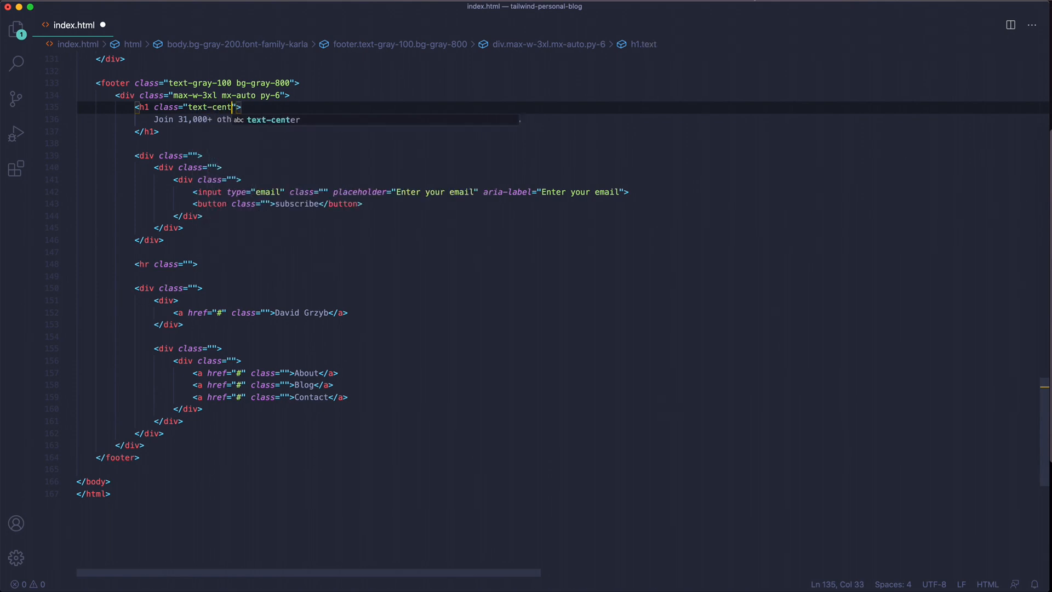
pyautogui.write('text-')
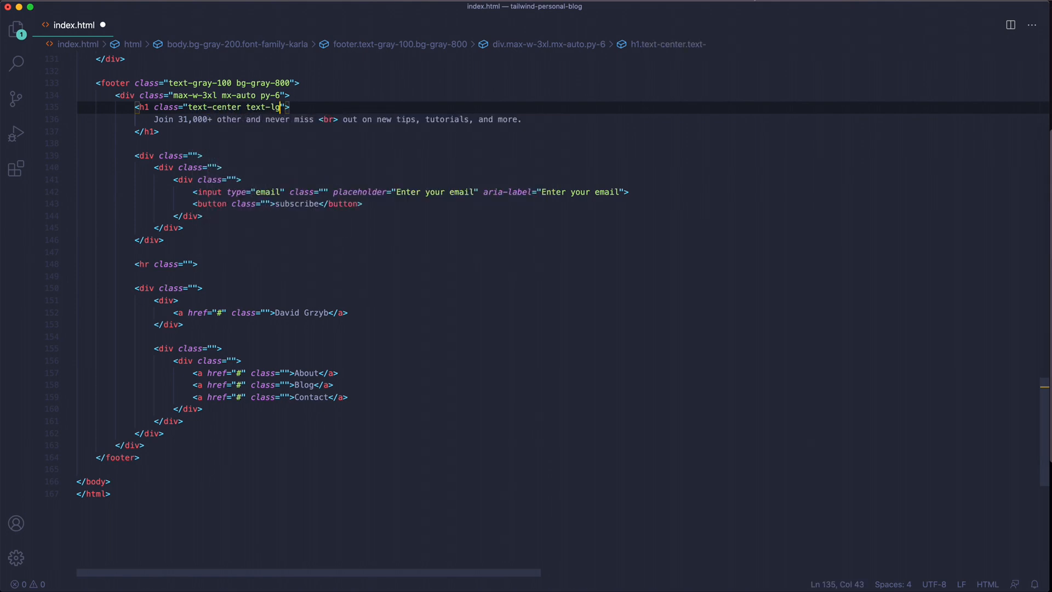
pyautogui.write('lg:')
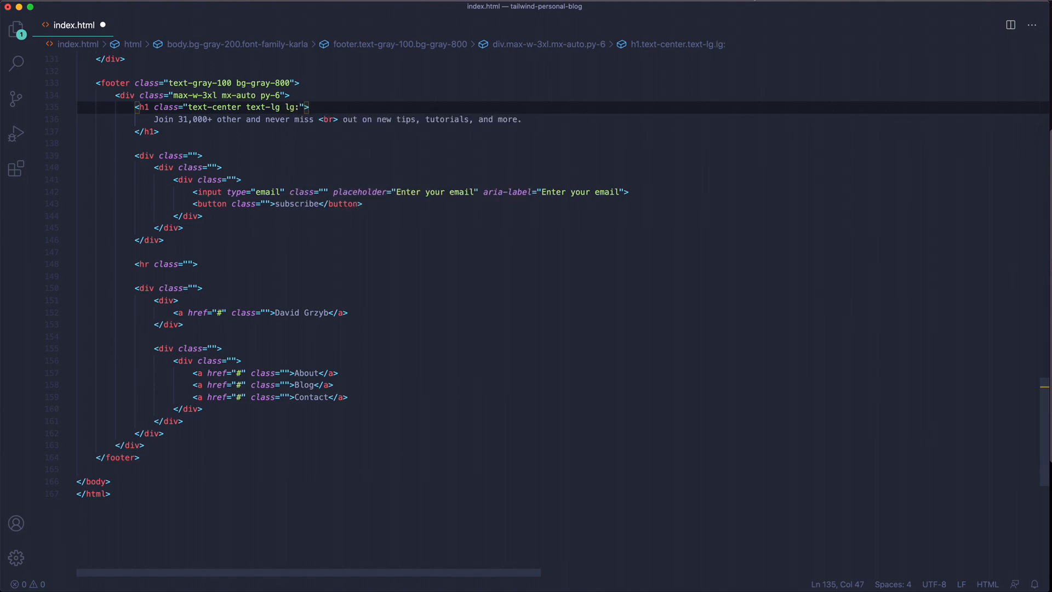
pyautogui.write('text')
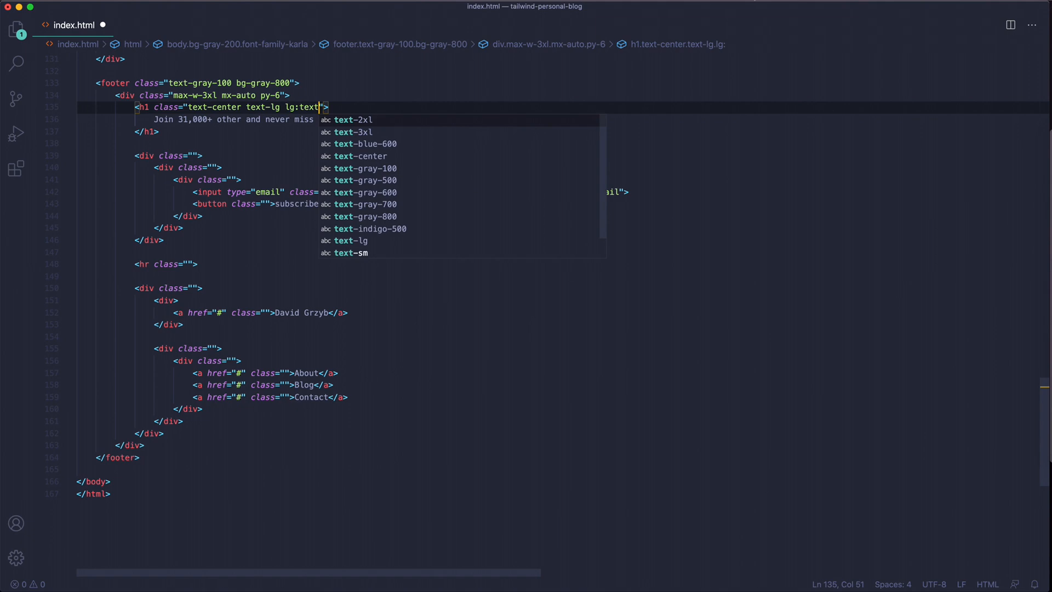
pyautogui.click(243, 14)
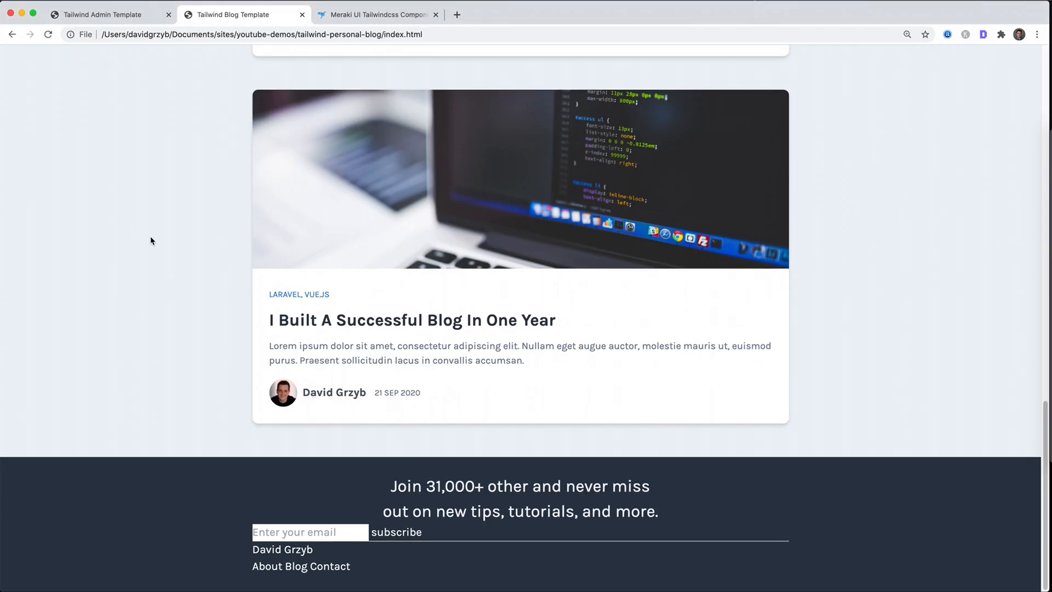
pyautogui.moveTo(601, 496)
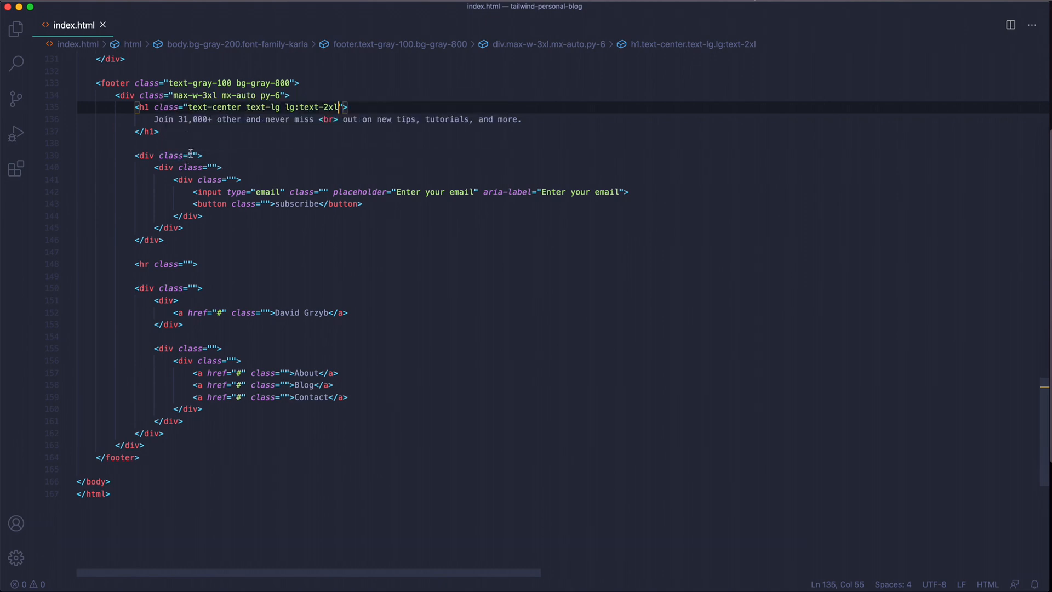
# - Add flex justify-center mt-6 to the form wrapper and bg-white rounded-md to the next div
pyautogui.click(195, 155)
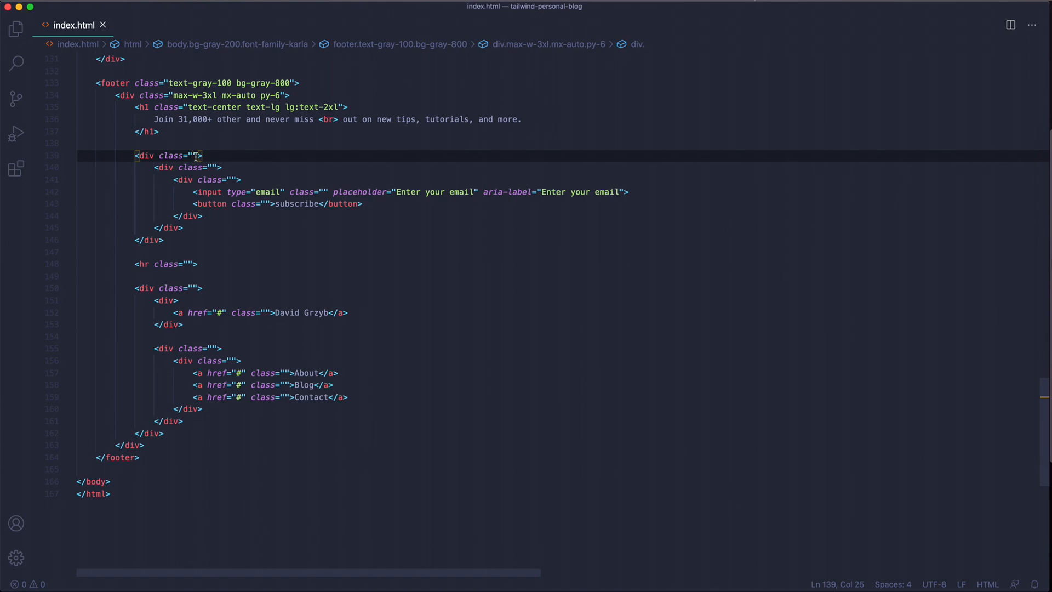
pyautogui.write('fle')
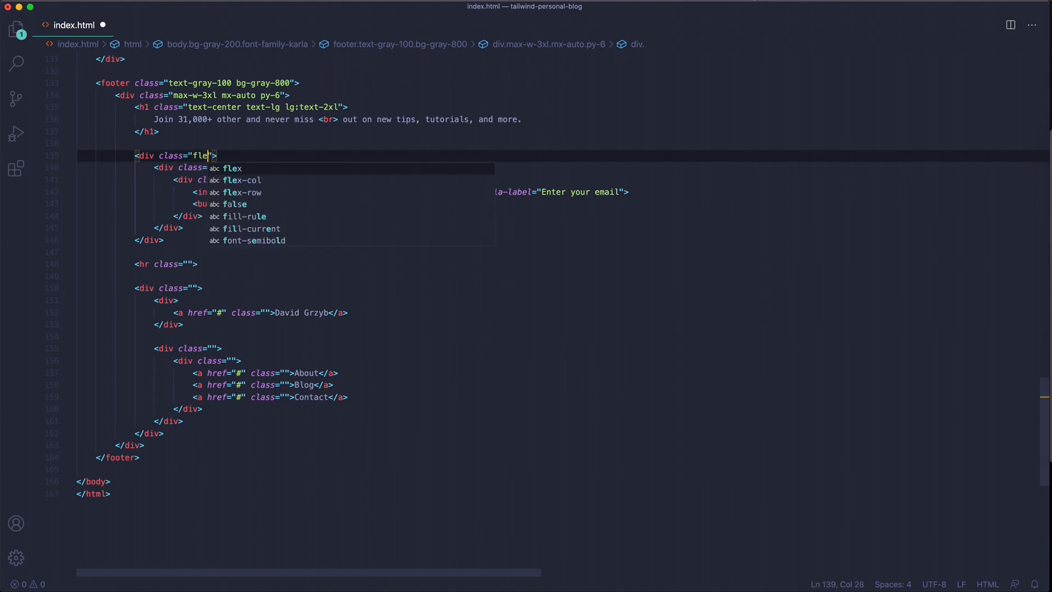
pyautogui.write('justify-center')
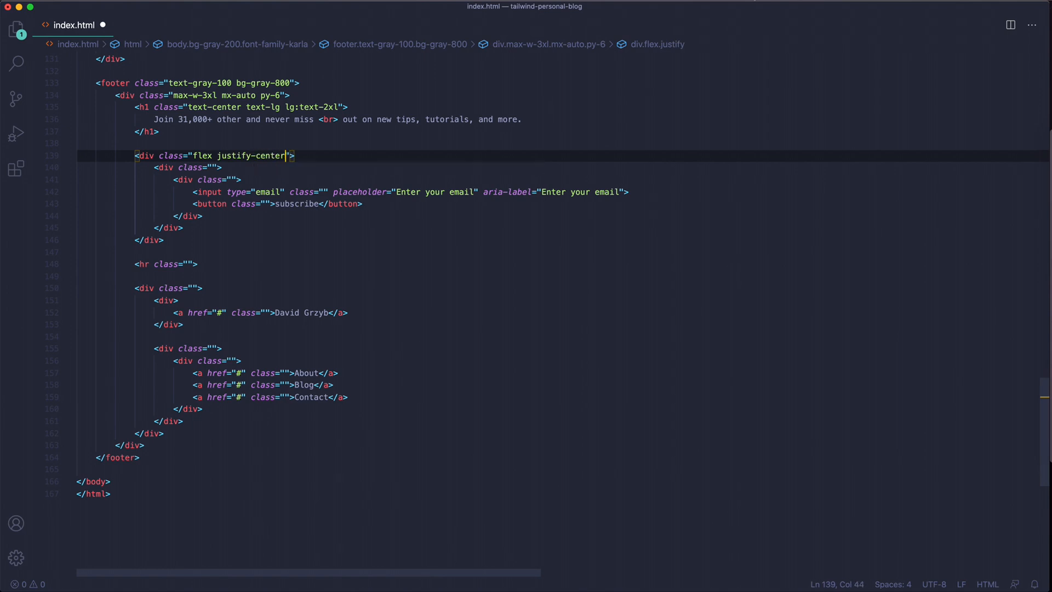
pyautogui.write('mt-6')
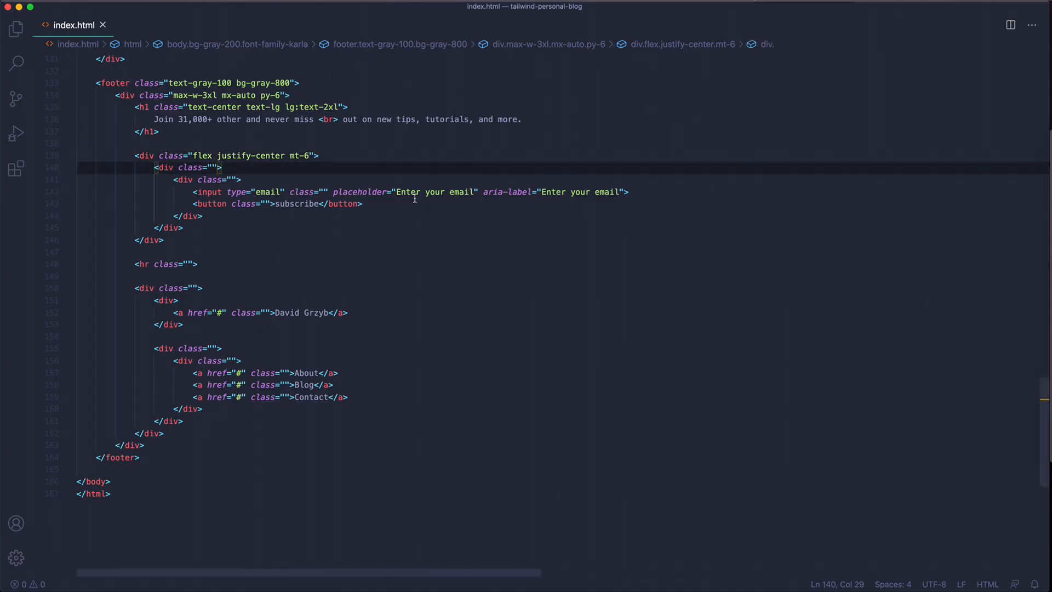
pyautogui.write('bg-white rounded')
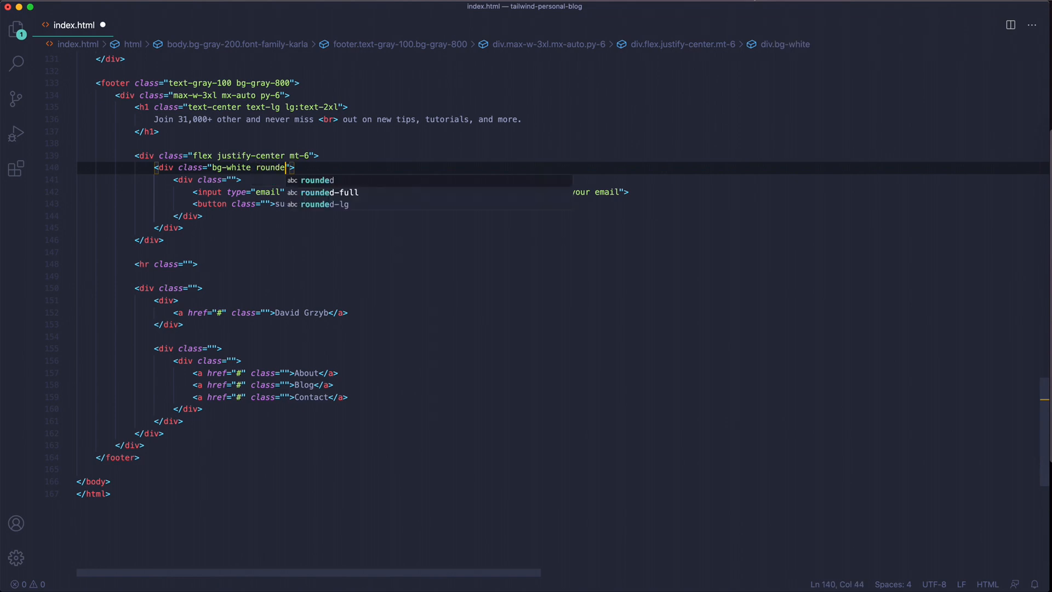
pyautogui.click(245, 14)
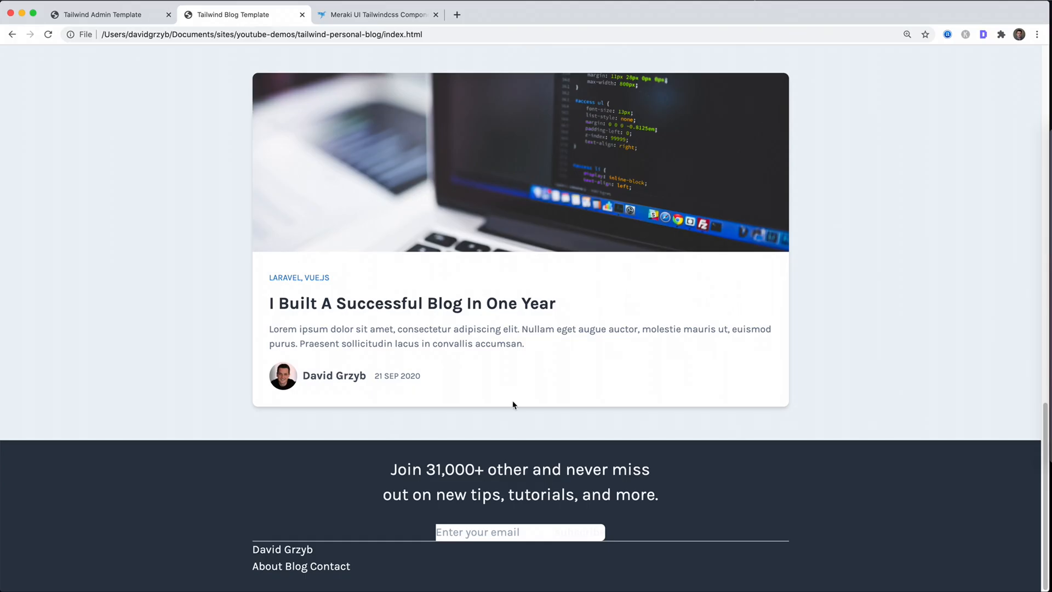
pyautogui.moveTo(621, 534)
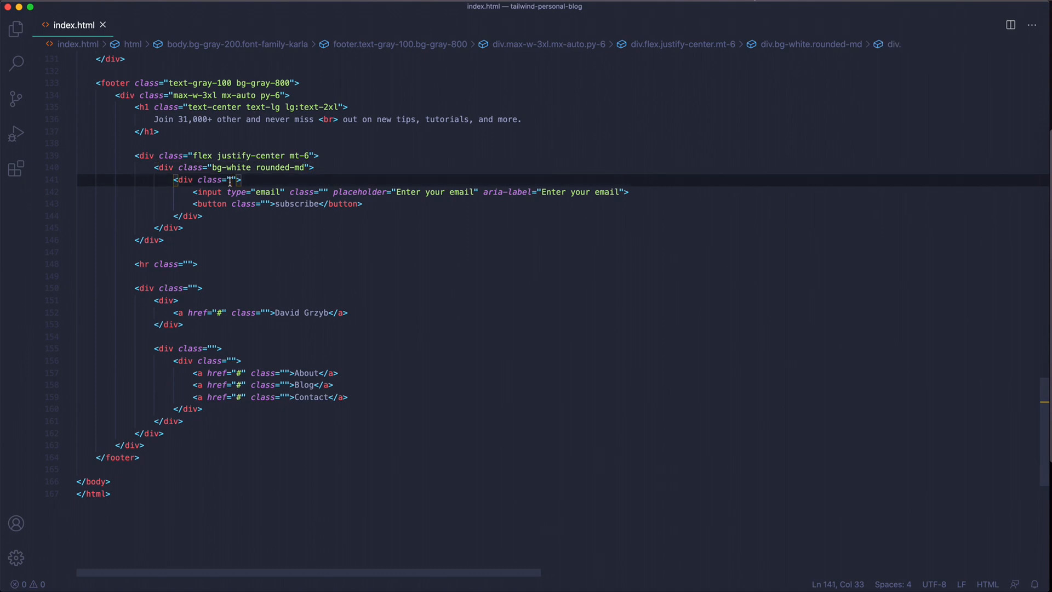
# - Give the inner form div flex flex-wrap justify-between md:flex-row
pyautogui.write('flex flex-wrap justify-between md:flex-row')
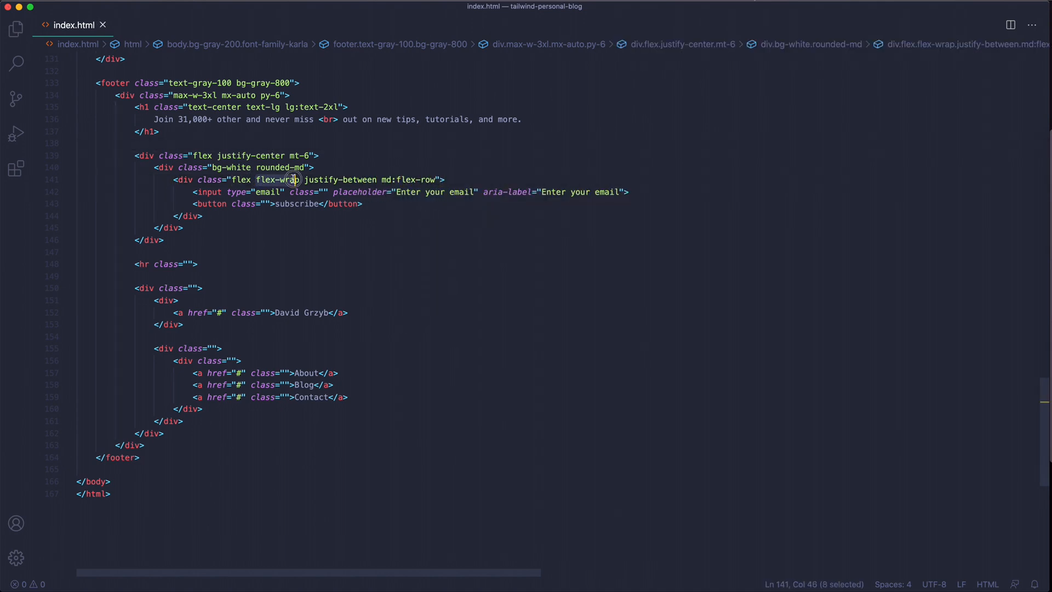
pyautogui.click(392, 179)
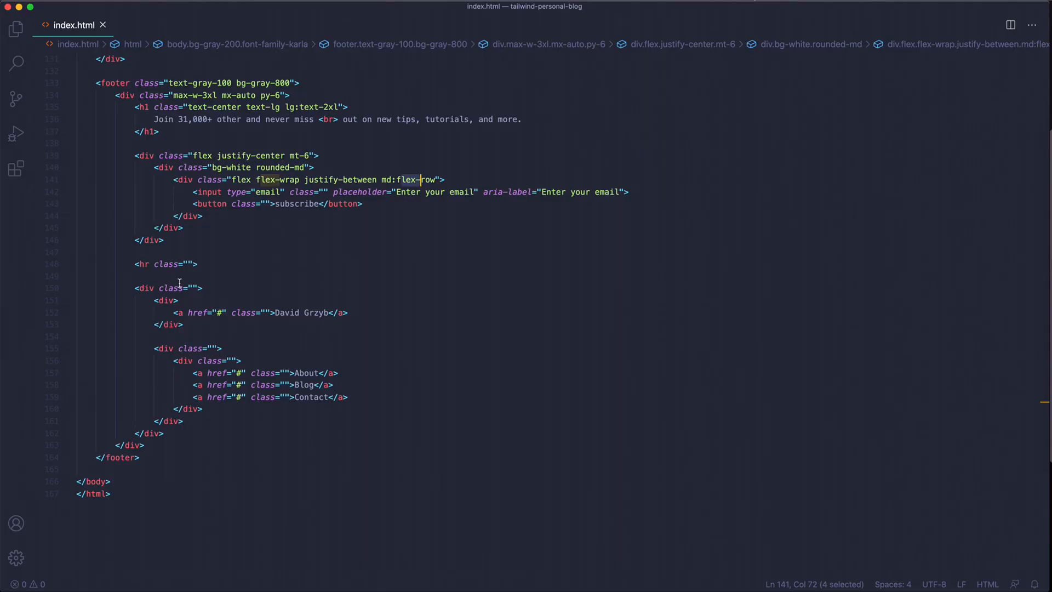
pyautogui.click(203, 216)
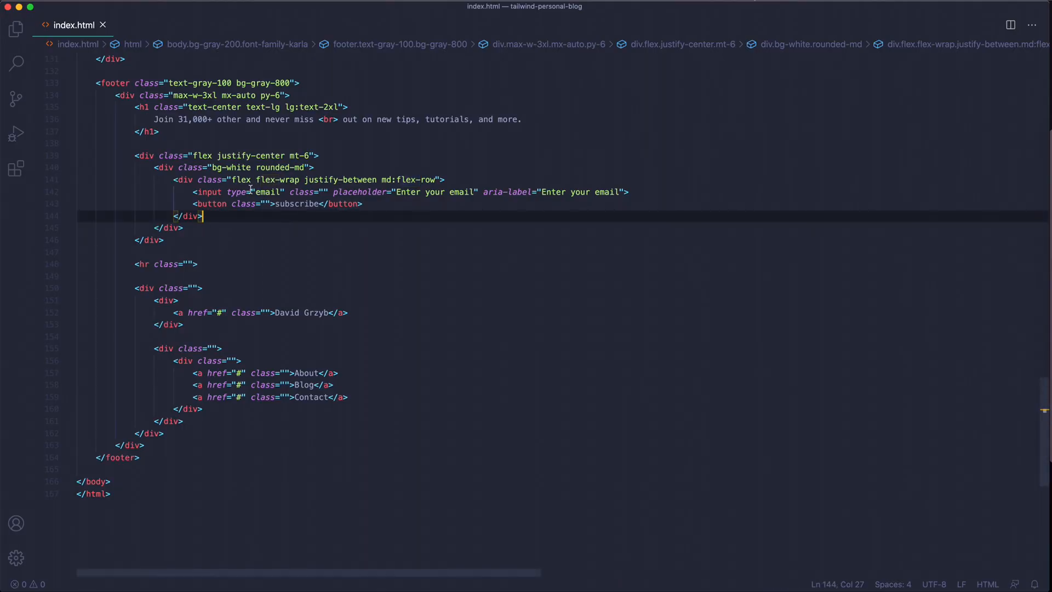
# - Add m-1 p-2 to the email input and preview it in Chrome
pyautogui.click(322, 192)
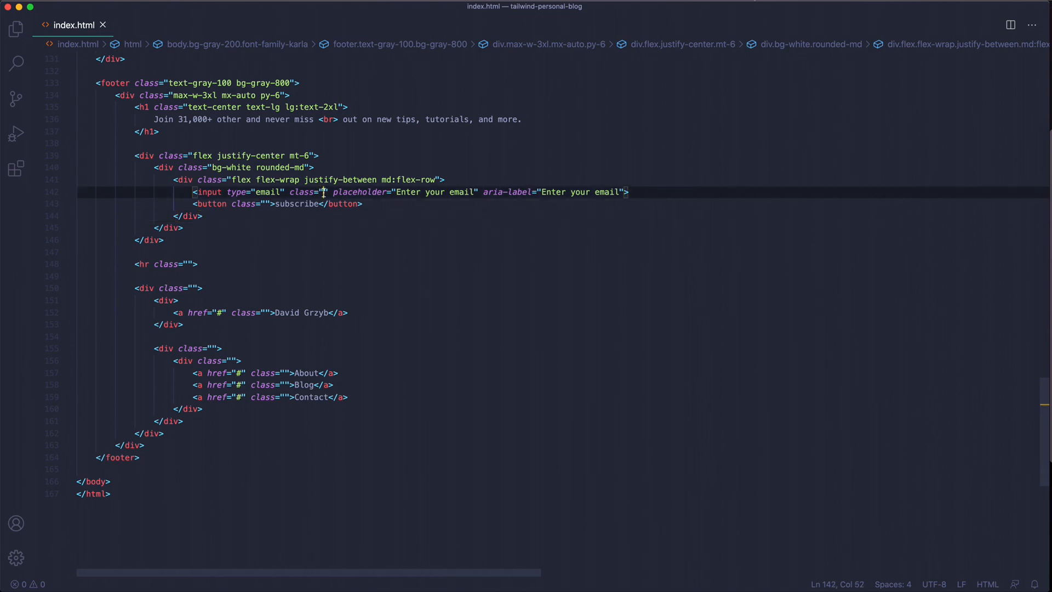
pyautogui.write('m-1')
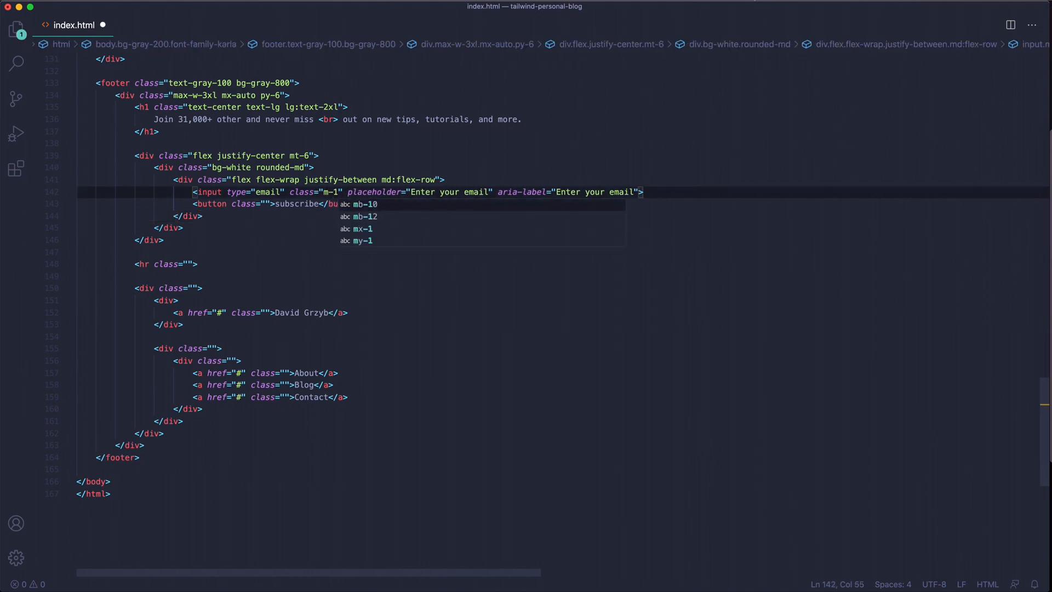
pyautogui.write('p-2 appearance-')
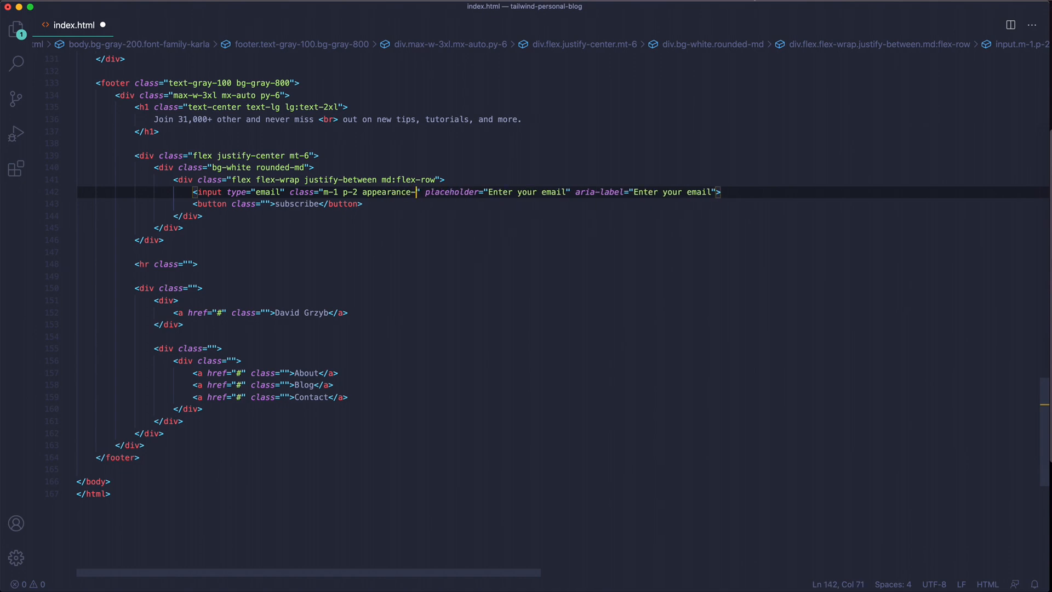
pyautogui.click(236, 15)
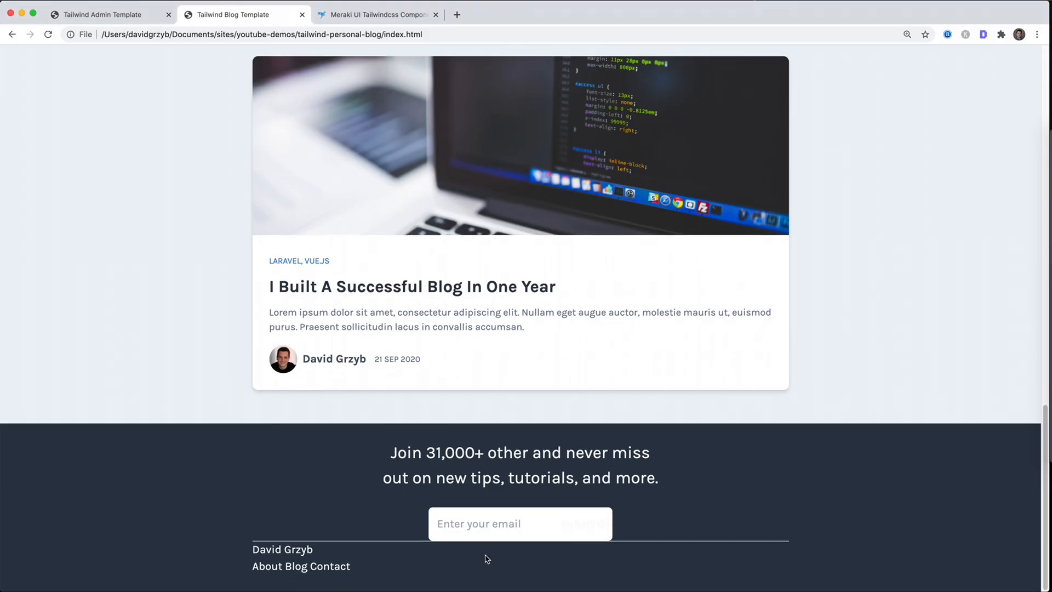
pyautogui.click(520, 523)
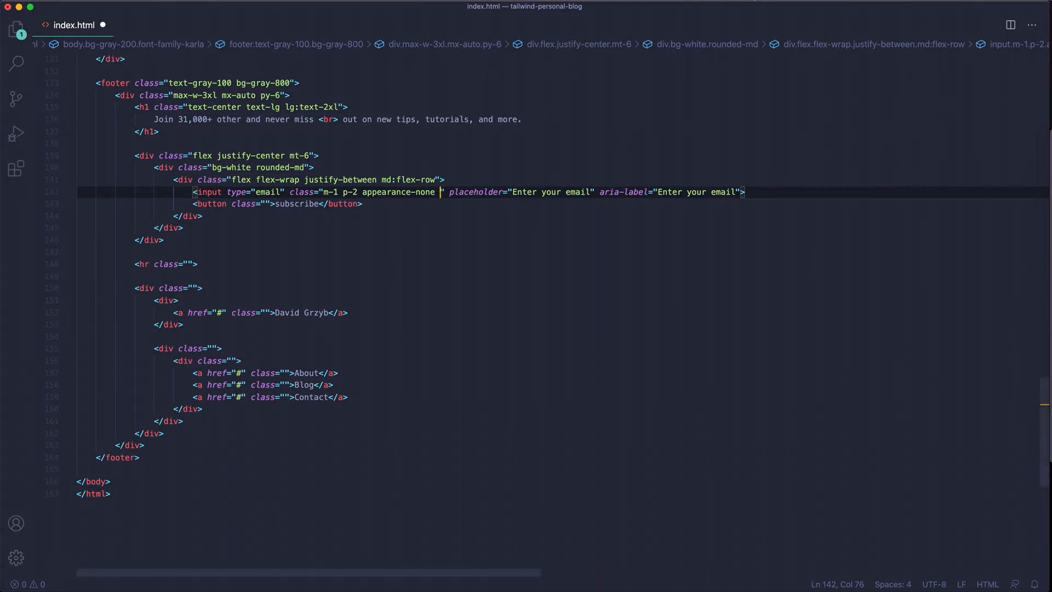
# - Add text-gray-700 focus:outline-none focus:placeholder-transparent to the input and test the vanishing placeholder
pyautogui.write('text-gray-700 text-sm')
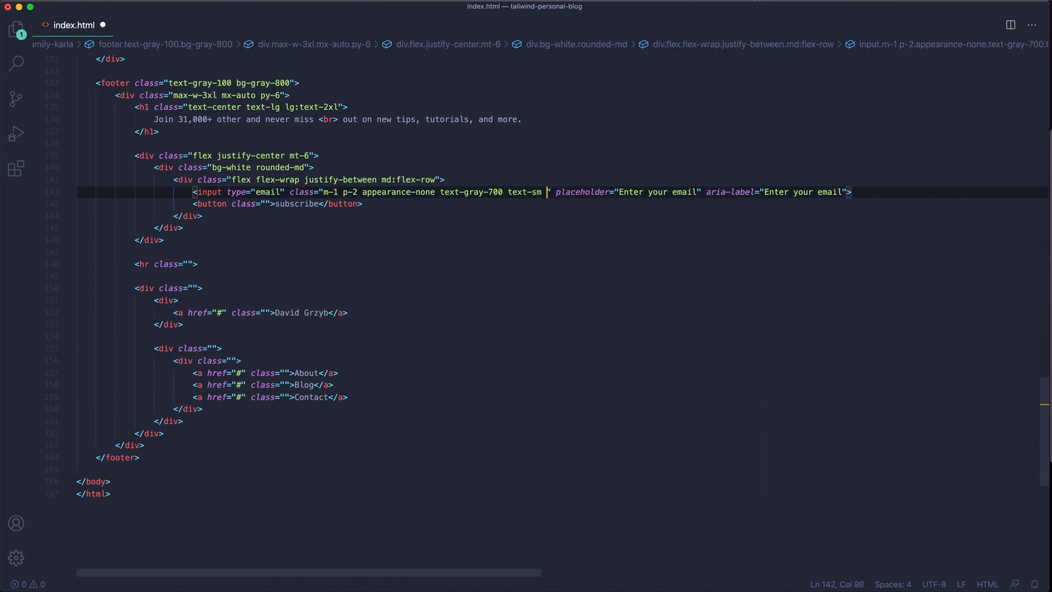
pyautogui.write('focus:')
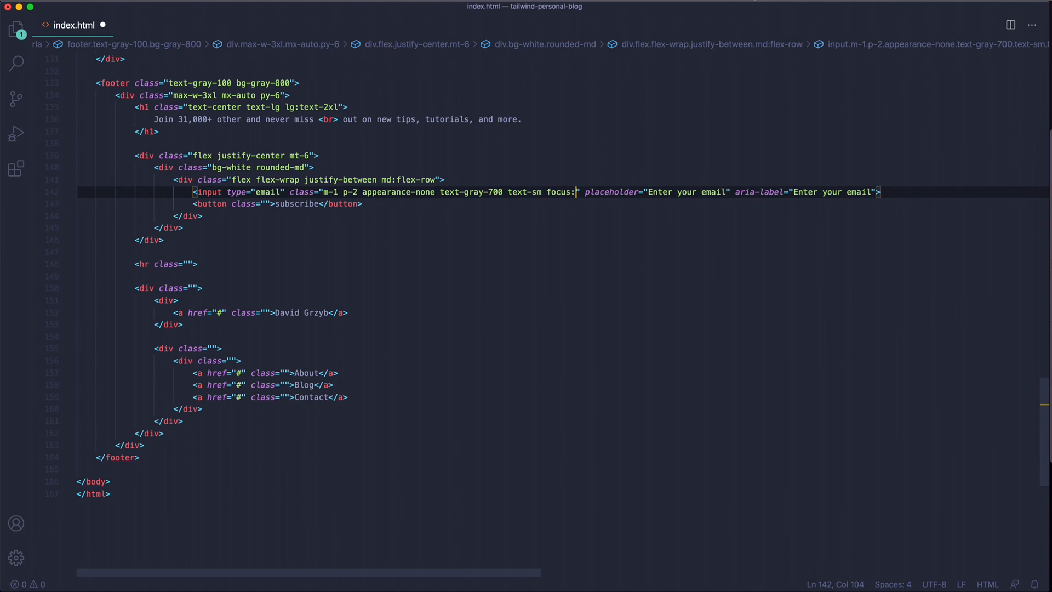
pyautogui.write('outline-none')
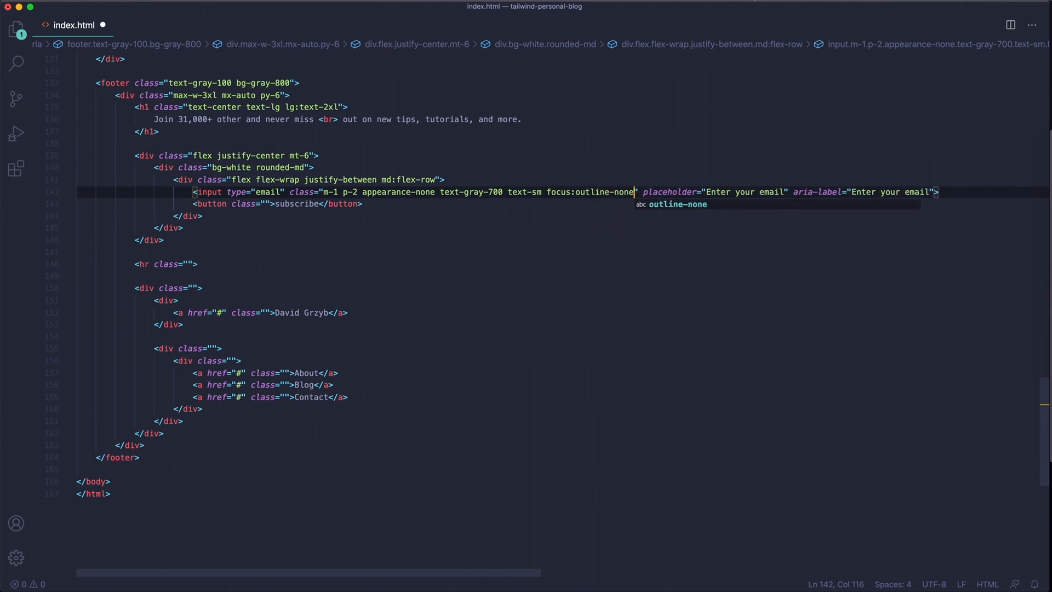
pyautogui.write('focus:placeholder')
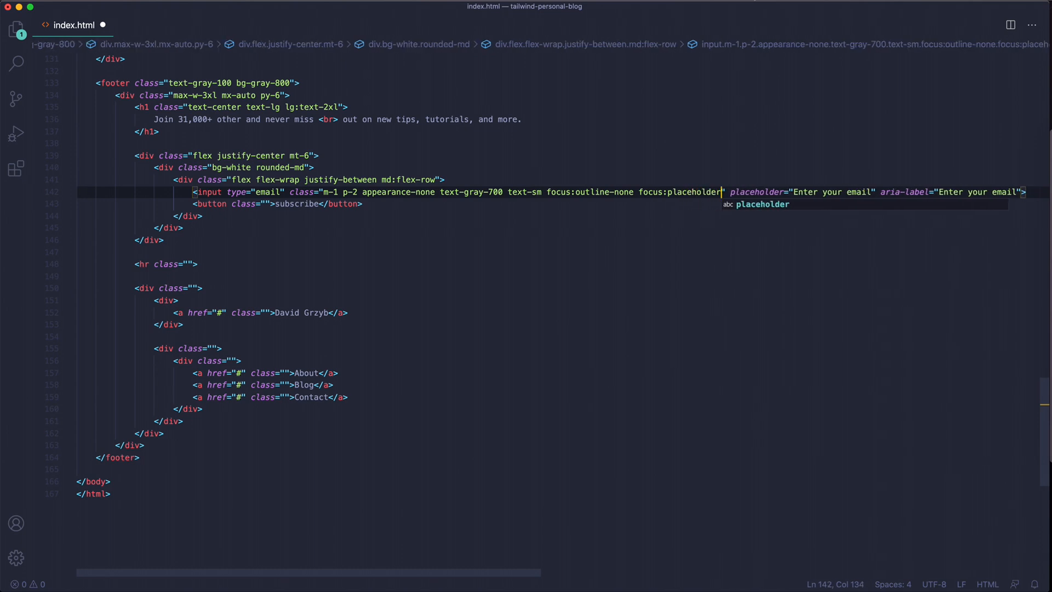
pyautogui.write('-transparent')
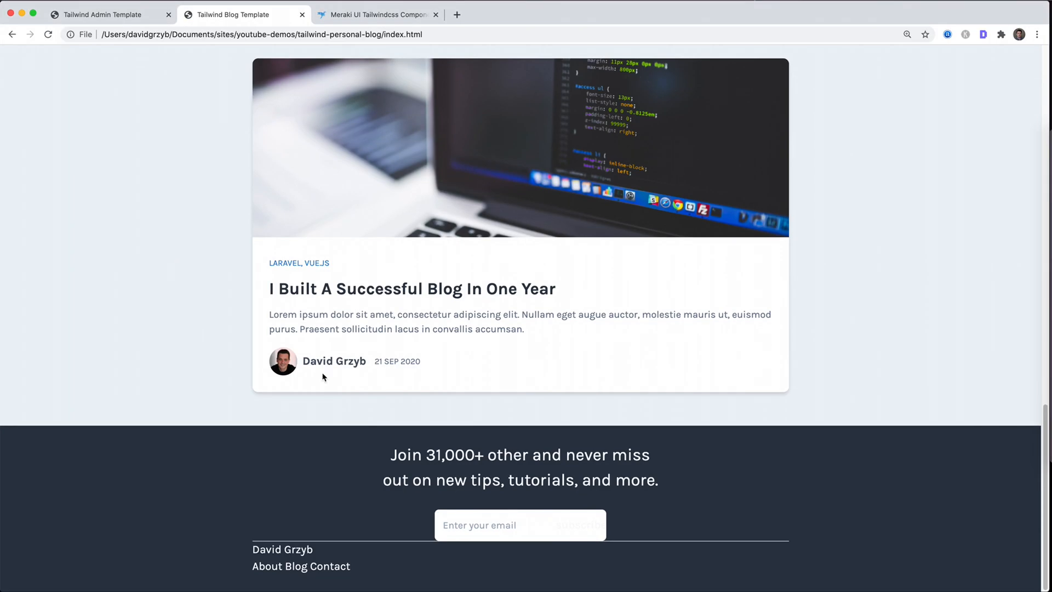
pyautogui.click(520, 525)
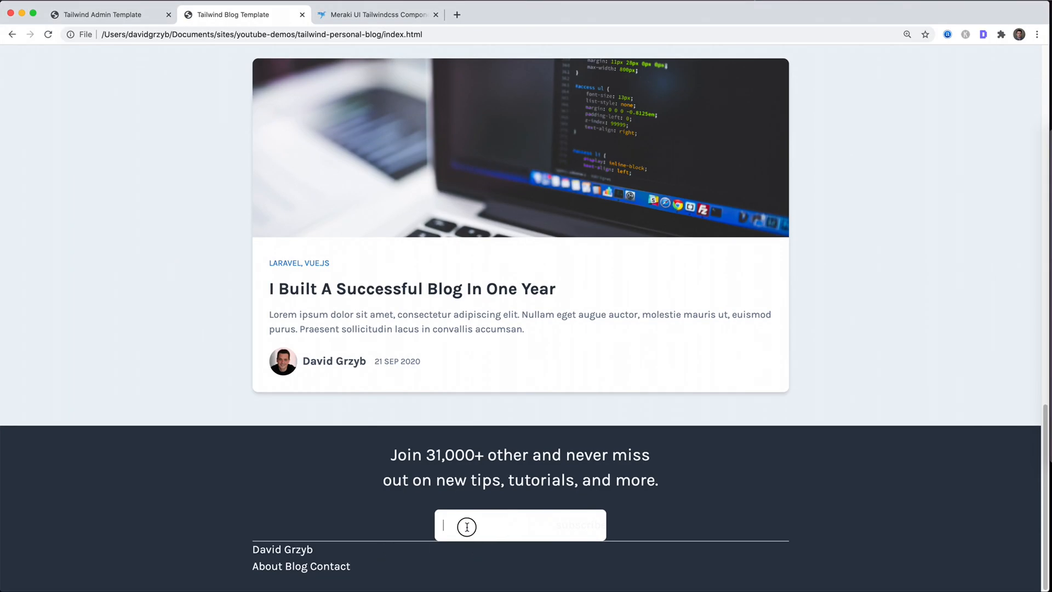
pyautogui.moveTo(497, 568)
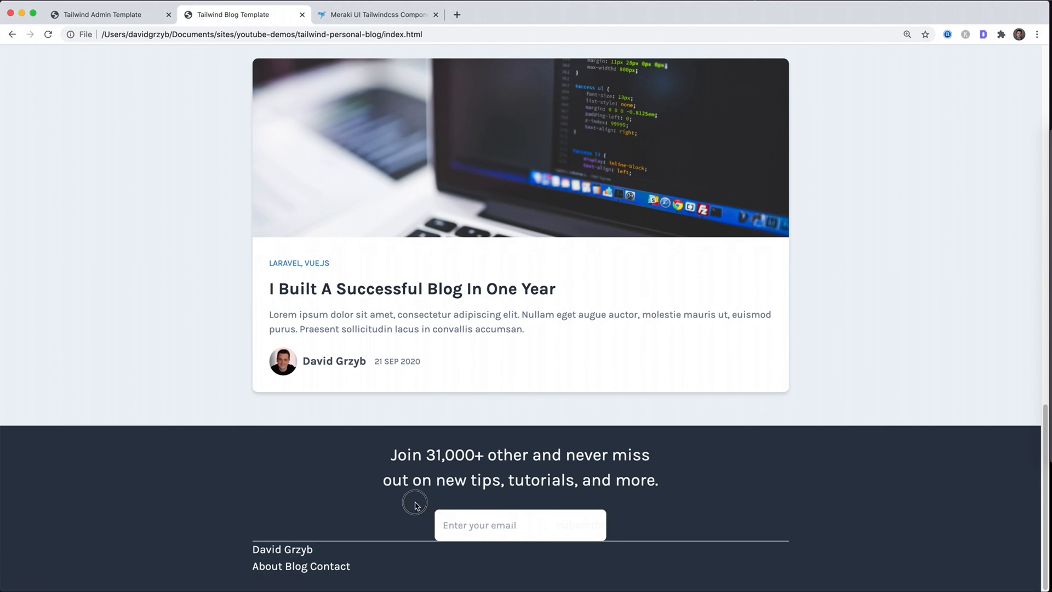
pyautogui.click(520, 525)
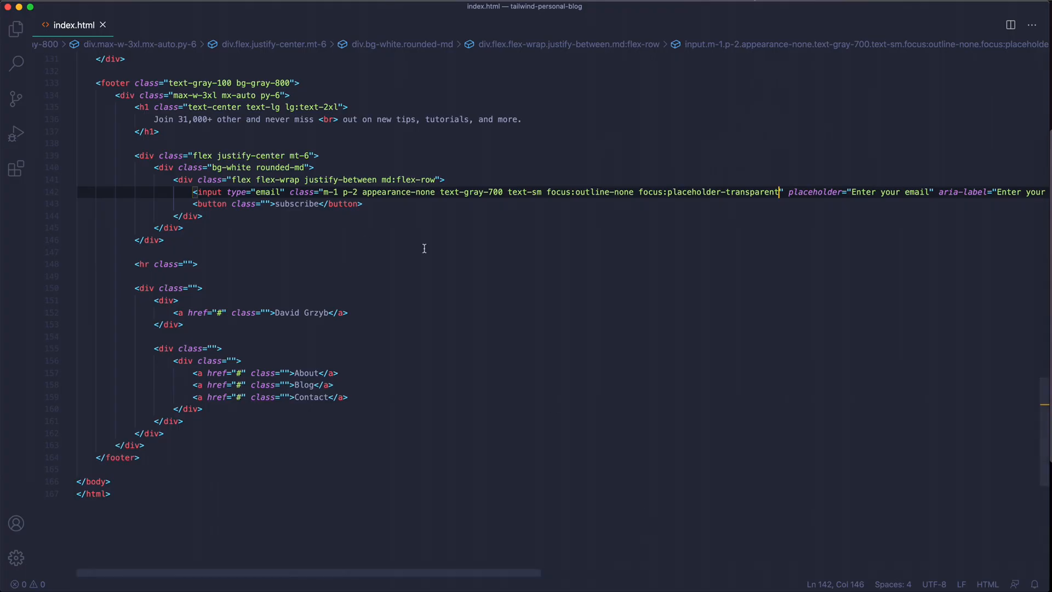
pyautogui.click(265, 204)
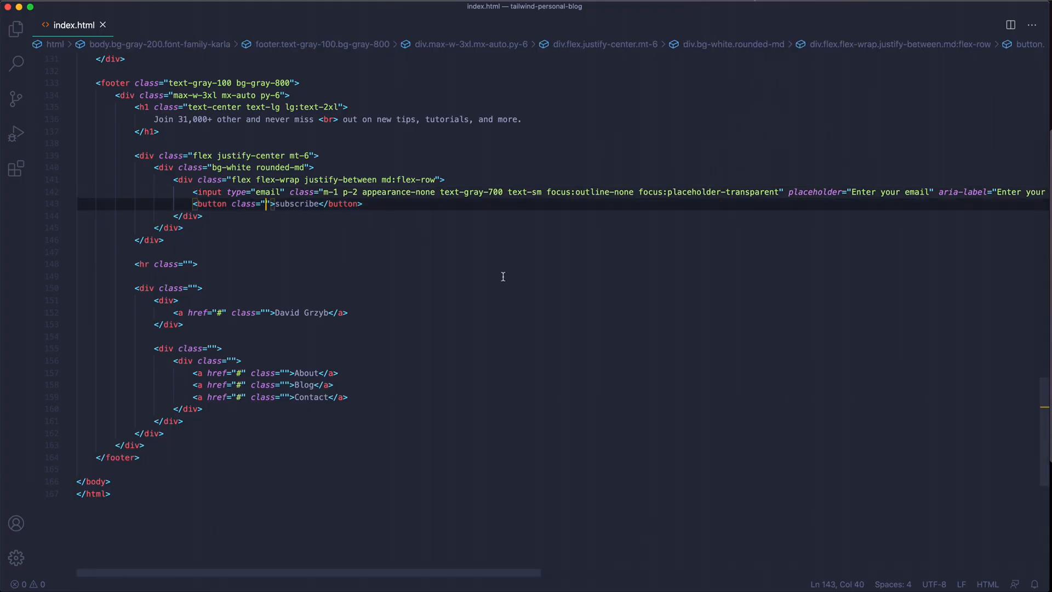
# - Give the subscribe button w-full m-1 p-2 text-sm bg-gray-800 font-semibold uppercase hover:bg-gray-700
pyautogui.write('w')
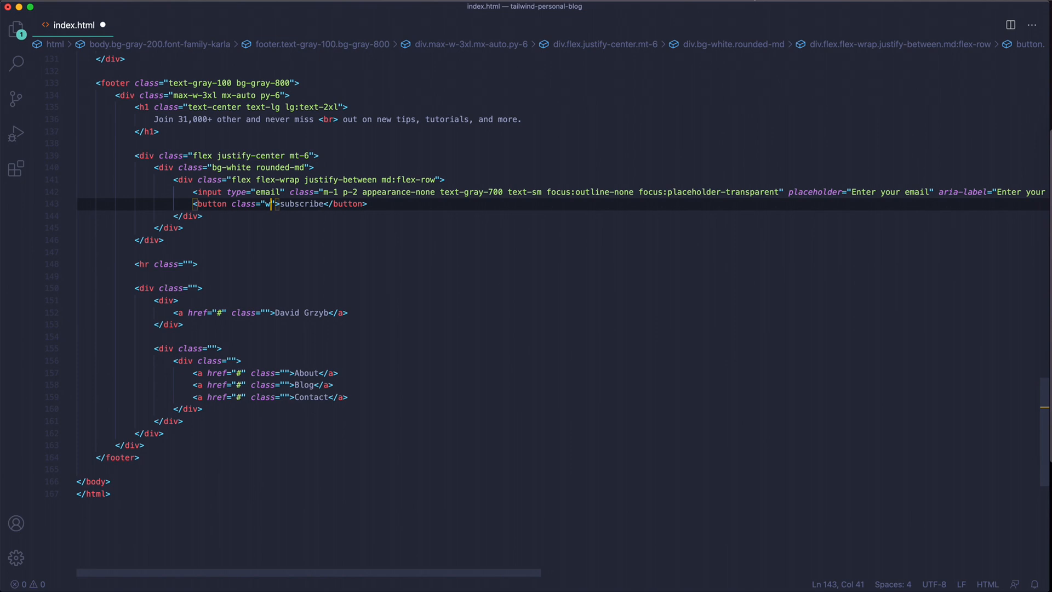
pyautogui.write('-full m-1 p-2')
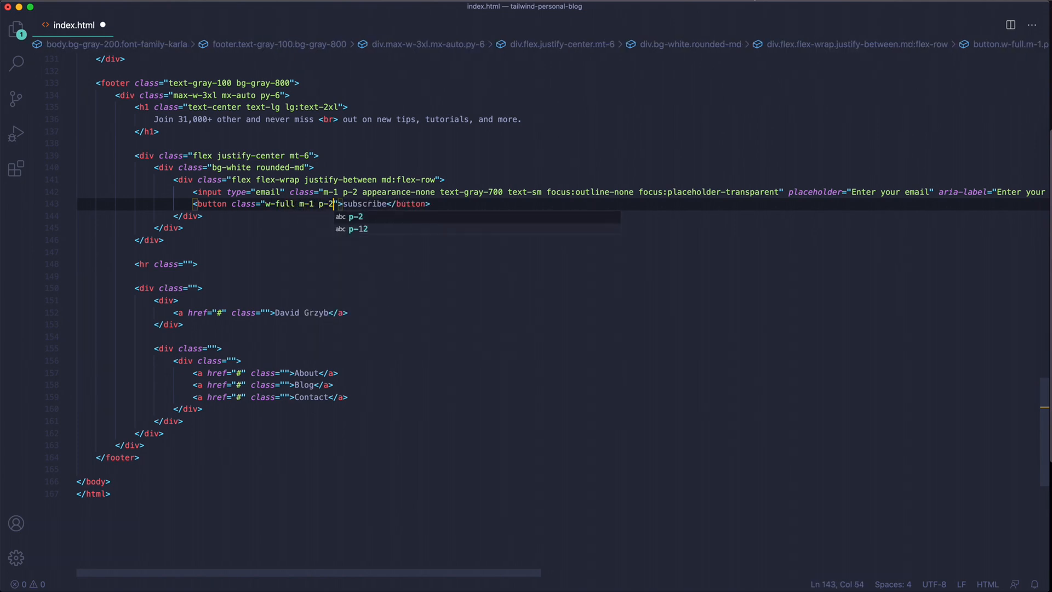
pyautogui.write('text-sm')
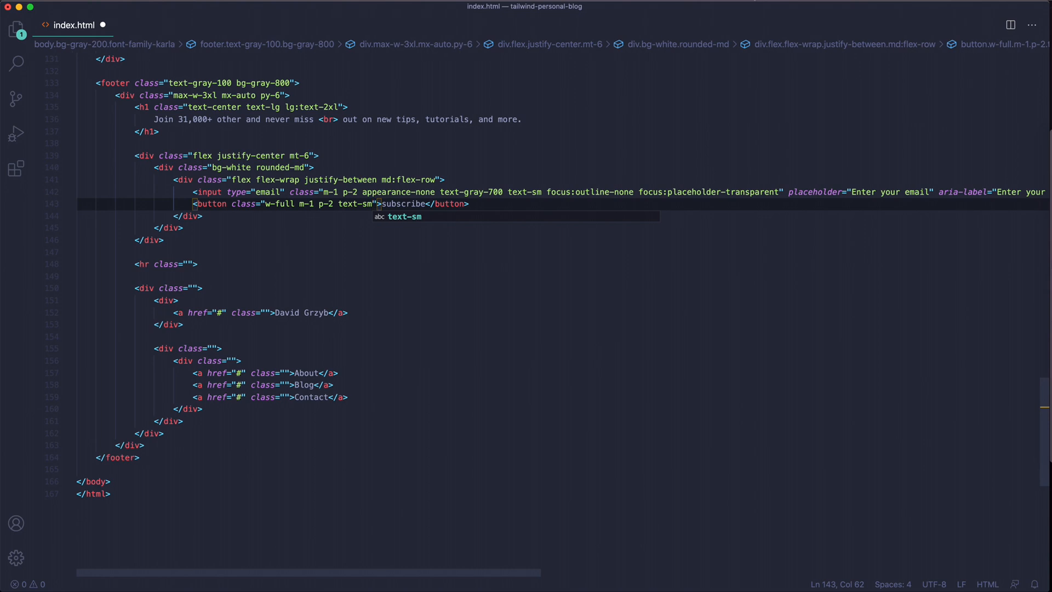
pyautogui.write('bg-gray-800 rounded')
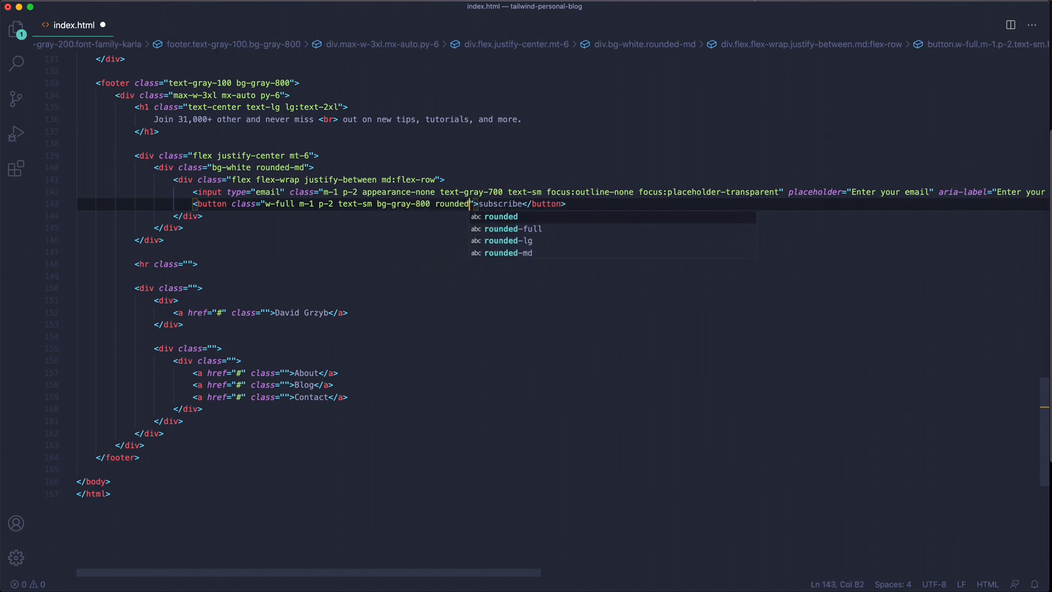
pyautogui.write('font-semibold')
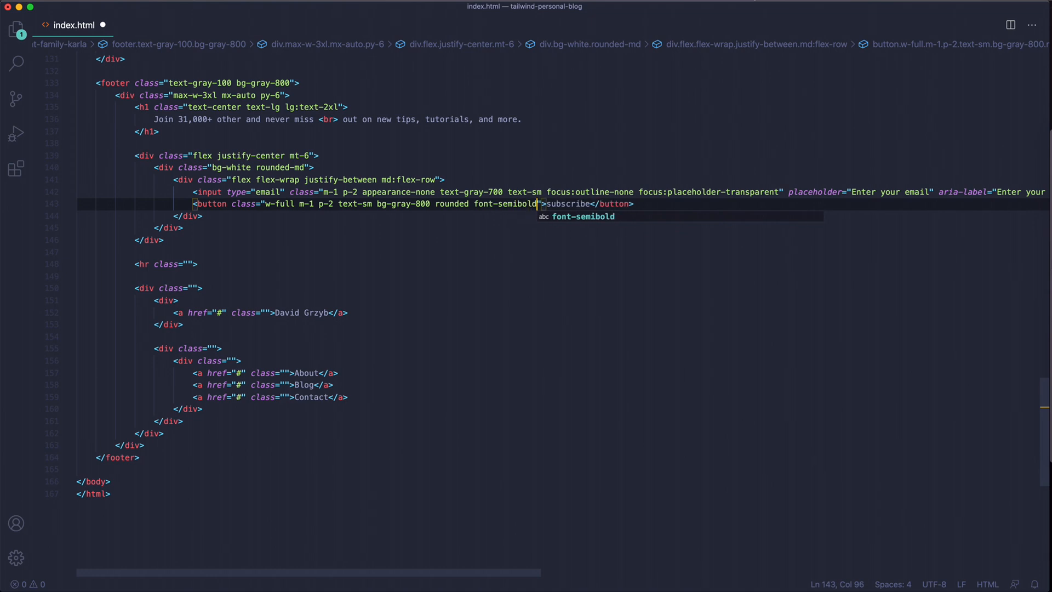
pyautogui.write('uppercase lg-w-auto')
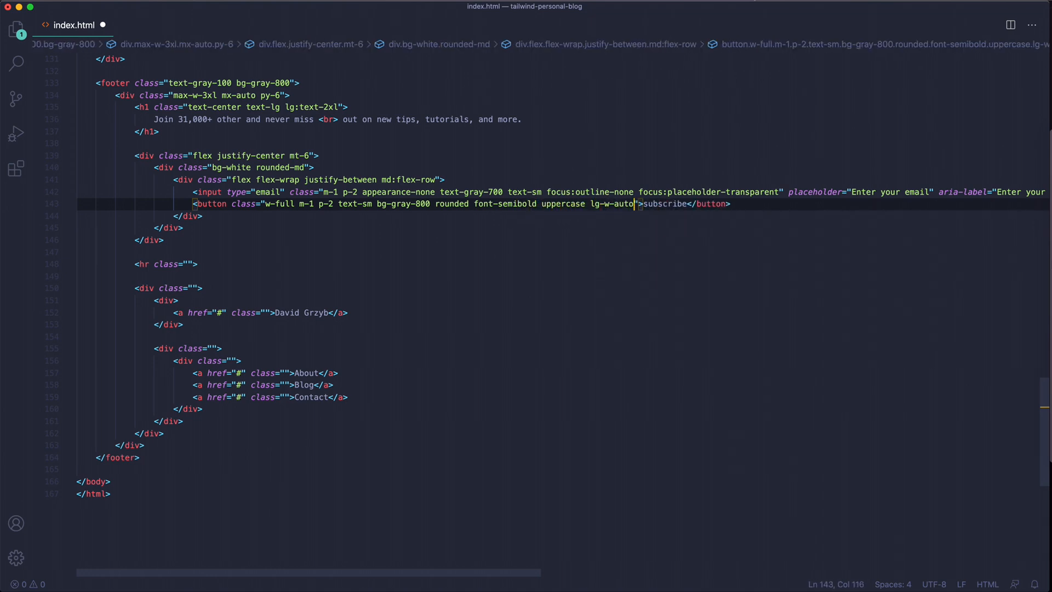
pyautogui.write('hover')
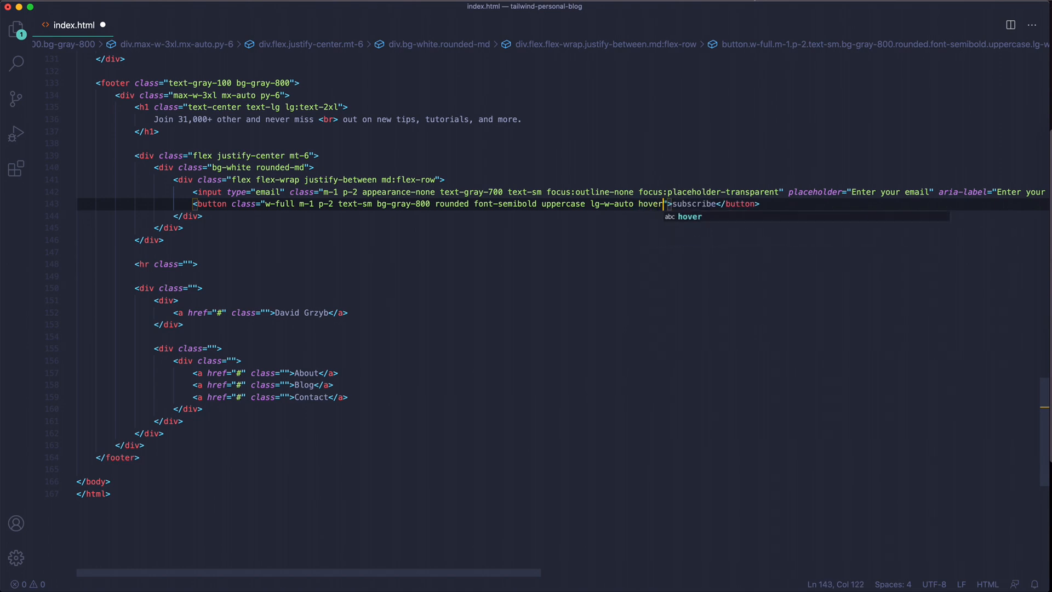
pyautogui.write(':bg-gra')
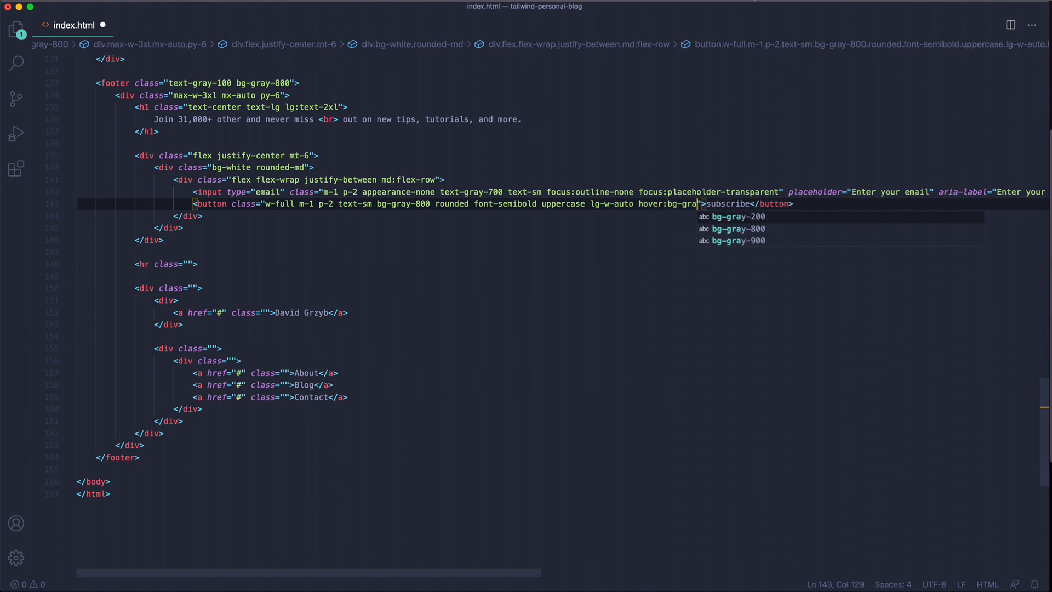
# - Preview the styled subscribe button and email field in Chrome
pyautogui.click(244, 14)
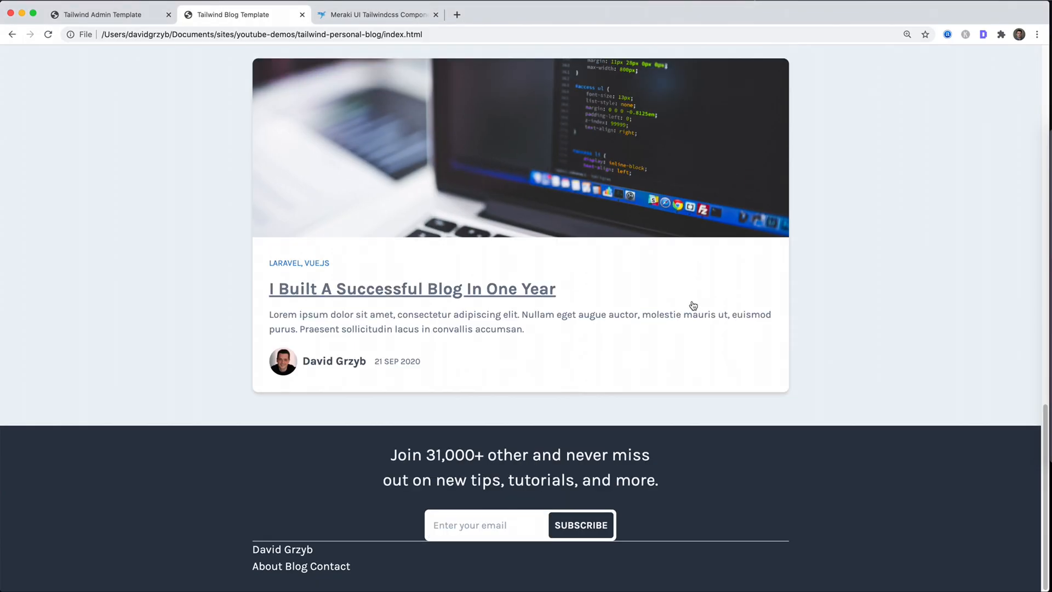
pyautogui.moveTo(582, 482)
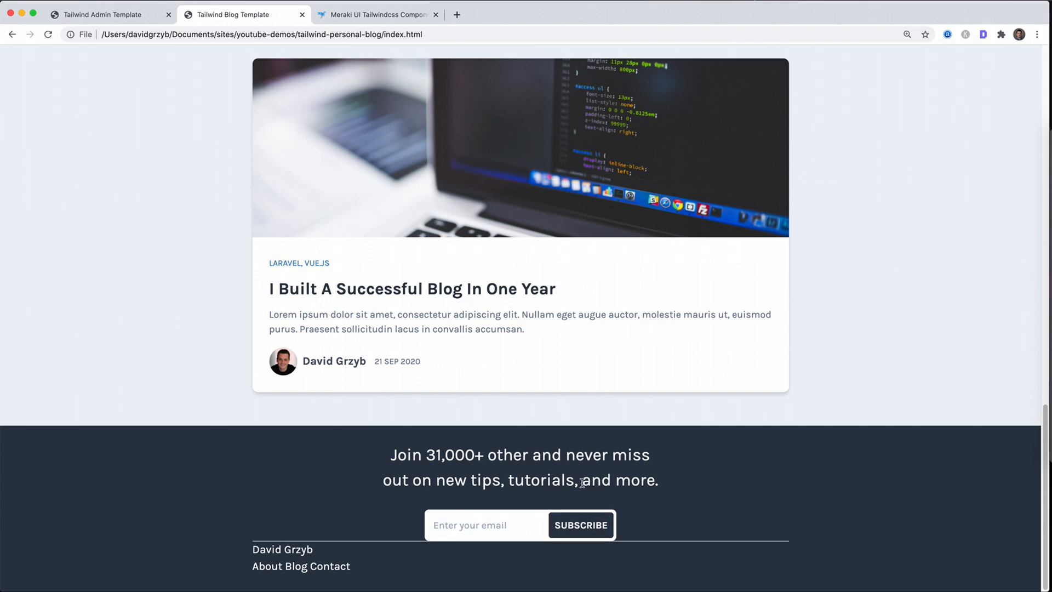
pyautogui.click(470, 525)
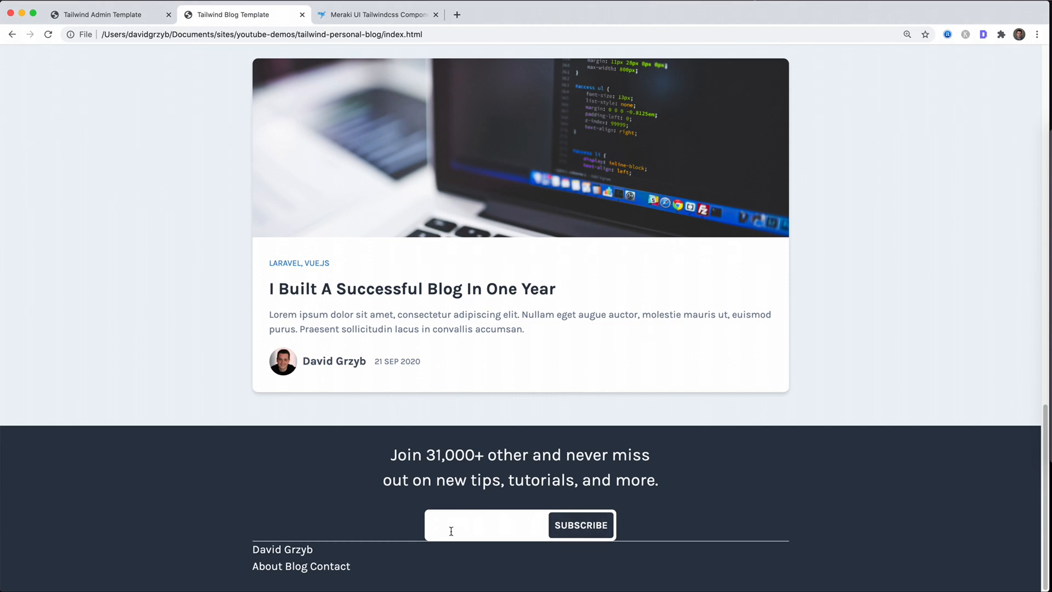
pyautogui.click(222, 507)
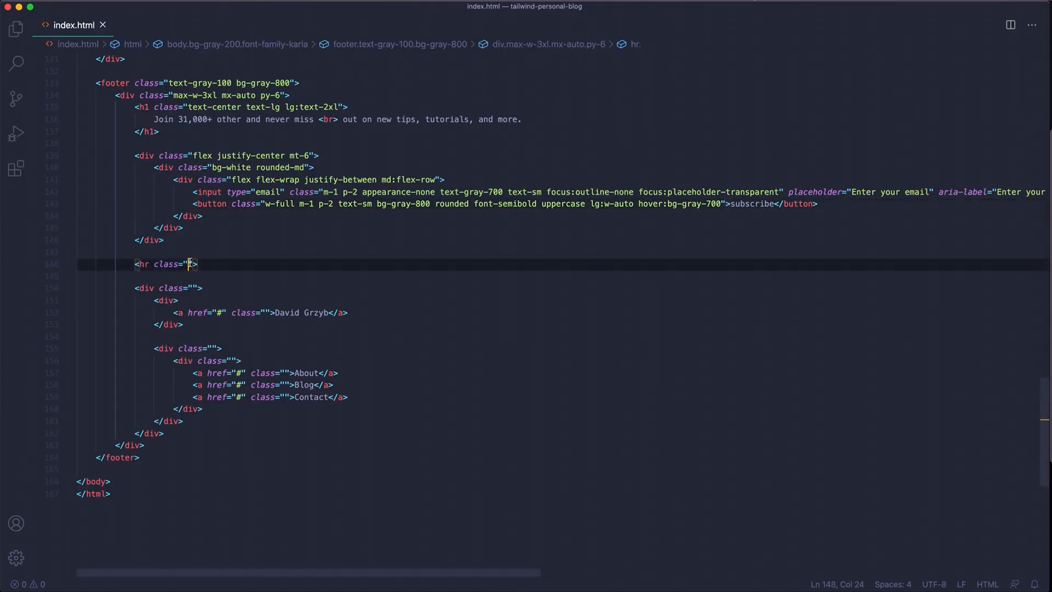
# - Give the hr divider the classes h-px mt-6 bg-gray-700 border-none
pyautogui.write('h-px')
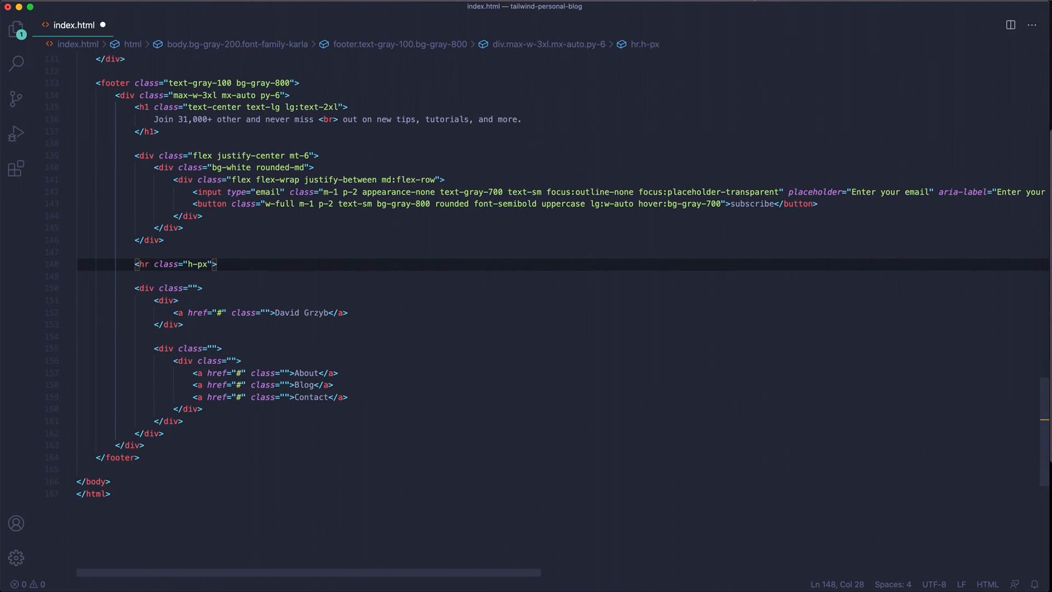
pyautogui.write('m')
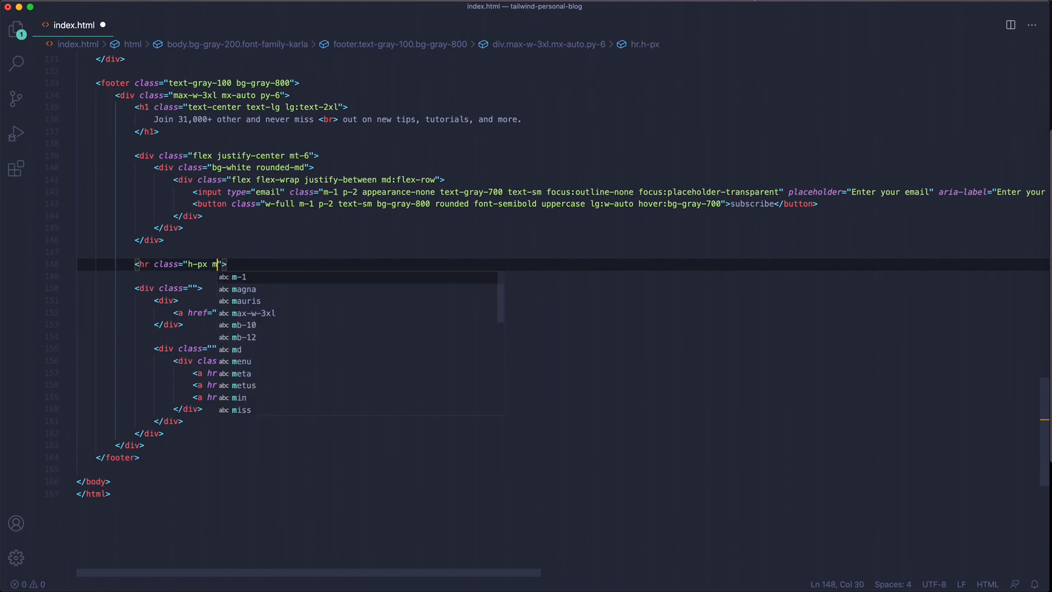
pyautogui.write('t-6 bg-')
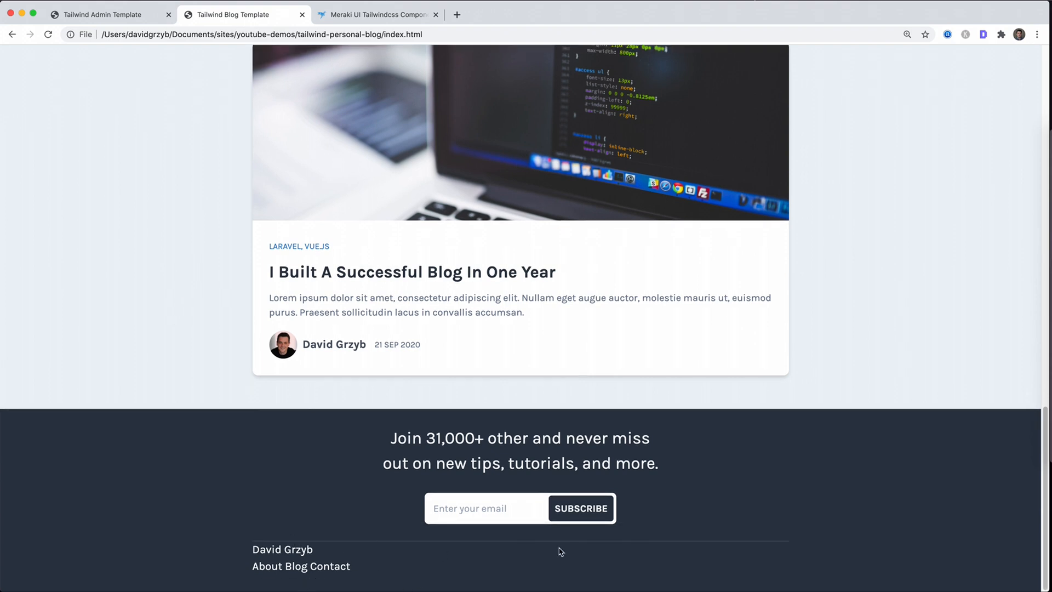
pyautogui.moveTo(560, 532)
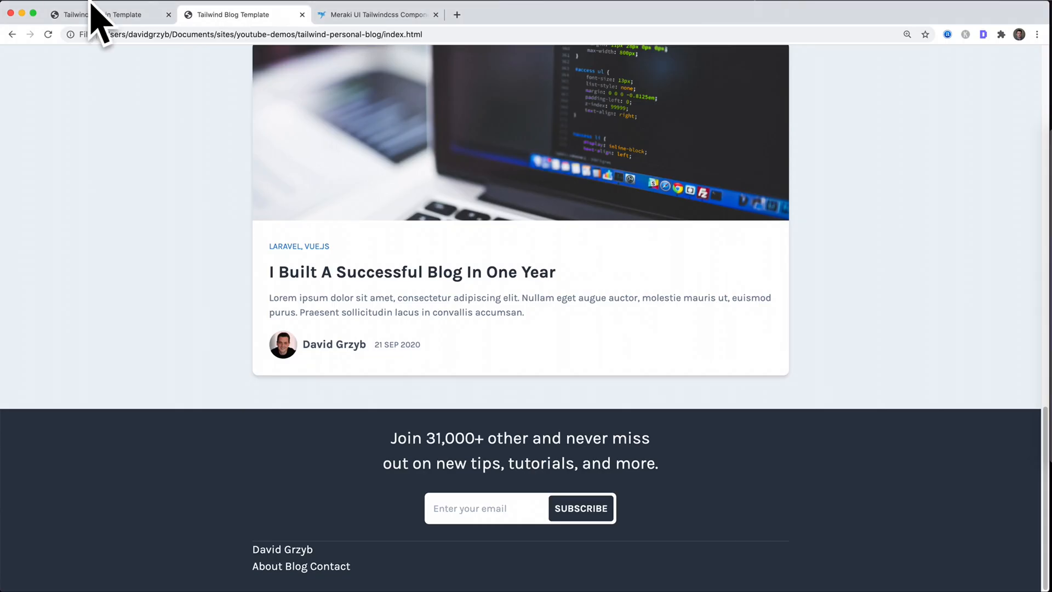
# - Compare with the reference template's footer in Chrome, then switch back to the editor
pyautogui.click(111, 14)
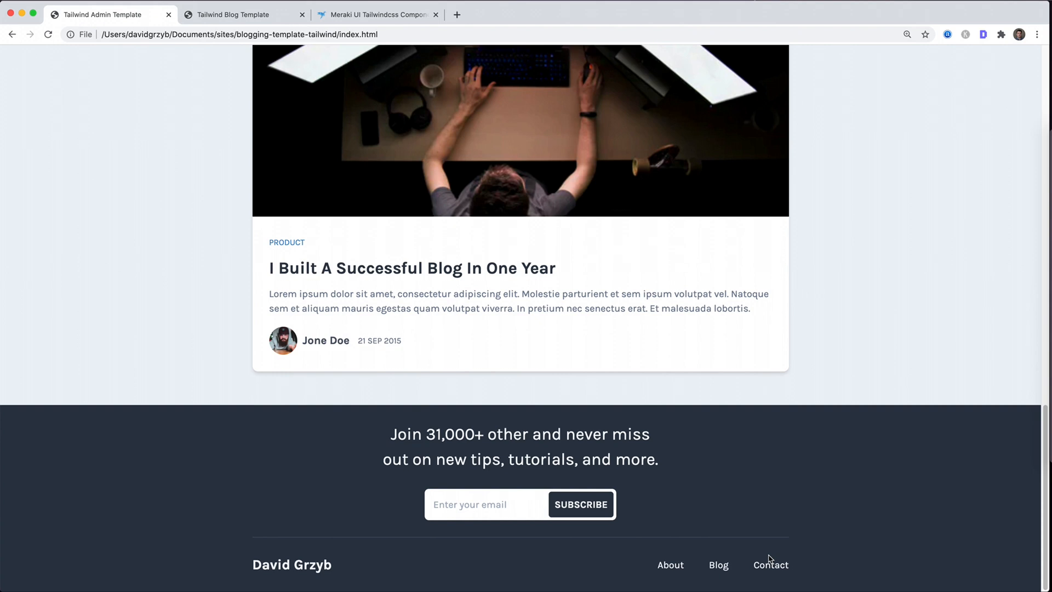
pyautogui.click(376, 15)
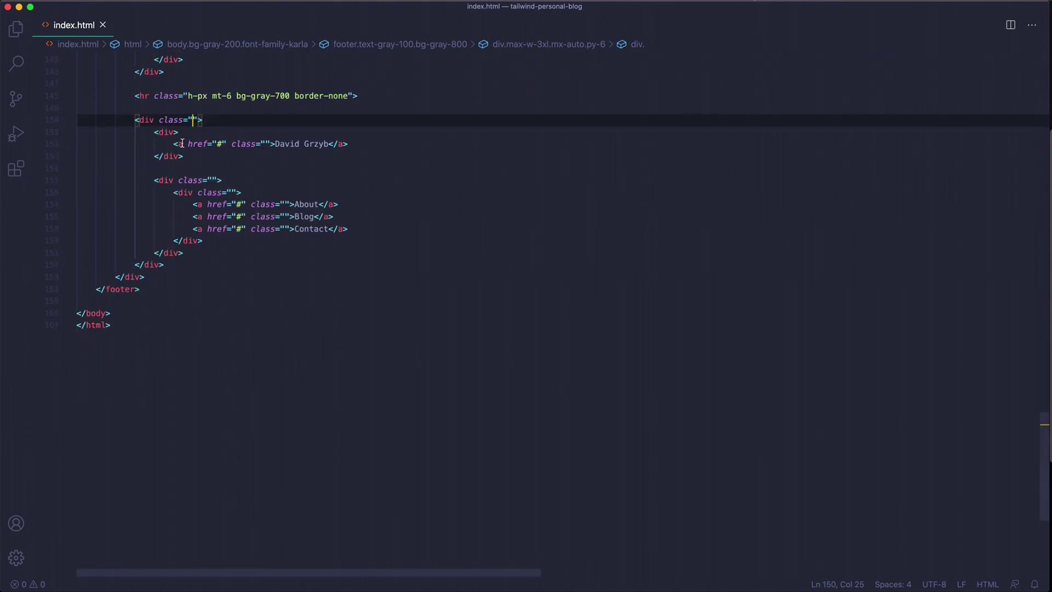
# - Give the bottom row flex flex-col items-center justify-between mt-6 md:flex-row, fixing the justidy typo
pyautogui.write('f')
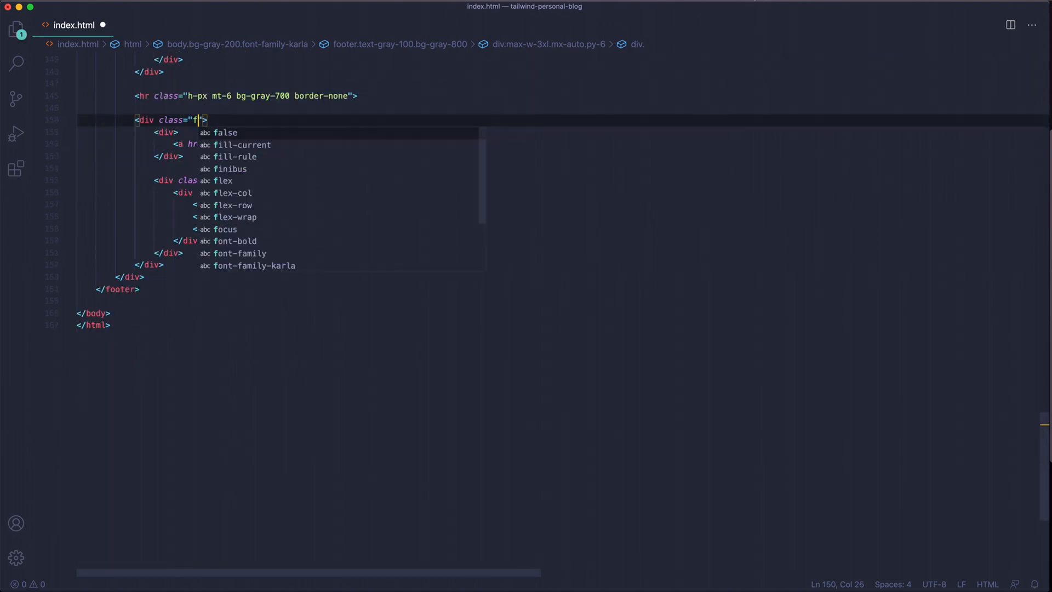
pyautogui.write('lex flex-col items-center justidy-between')
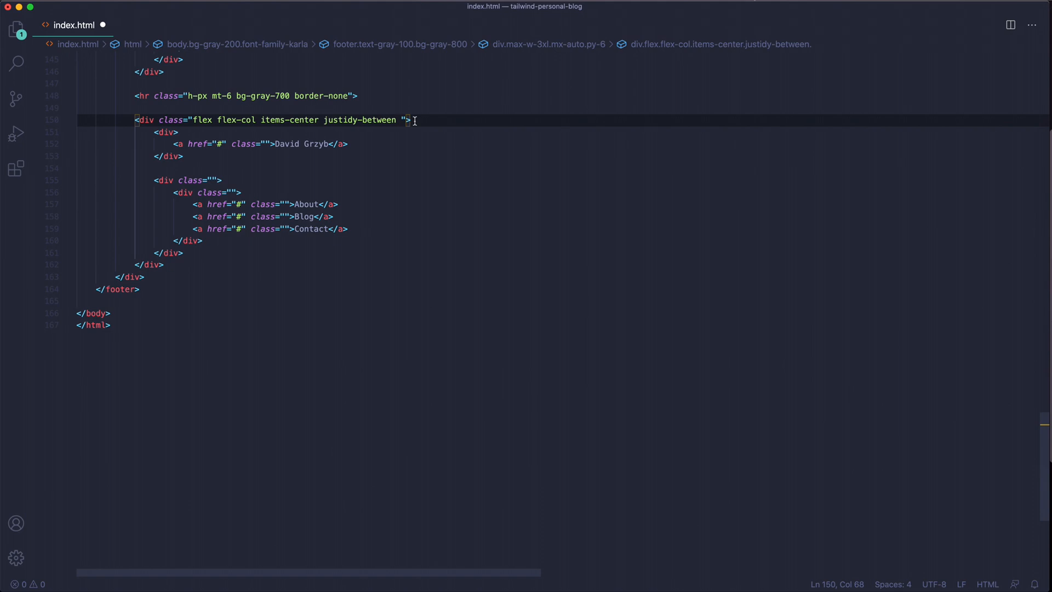
pyautogui.write('mt-6 md:flex-row')
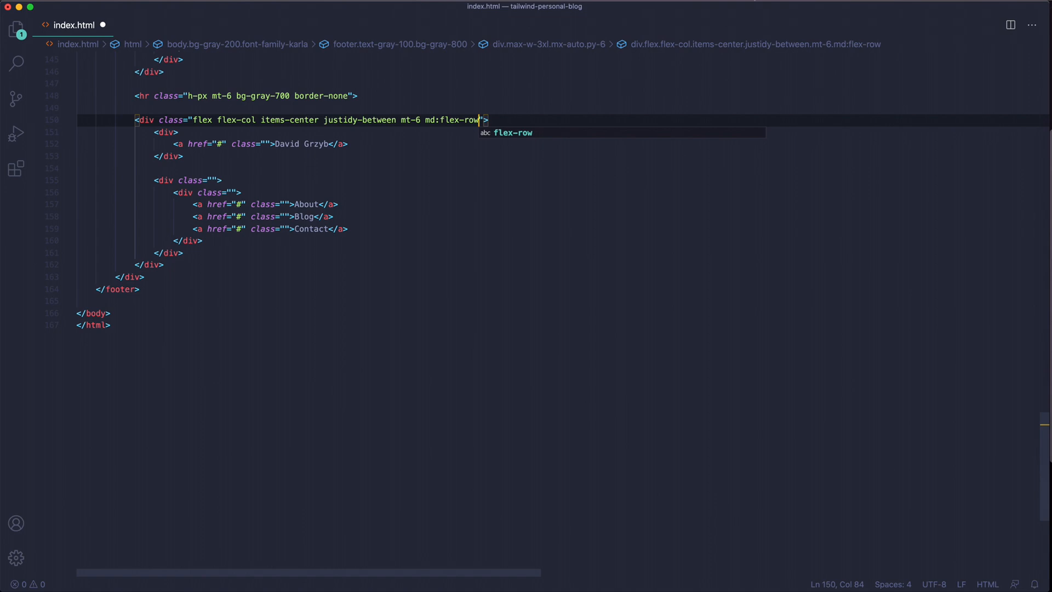
pyautogui.doubleClick(236, 120)
pyautogui.write('f')
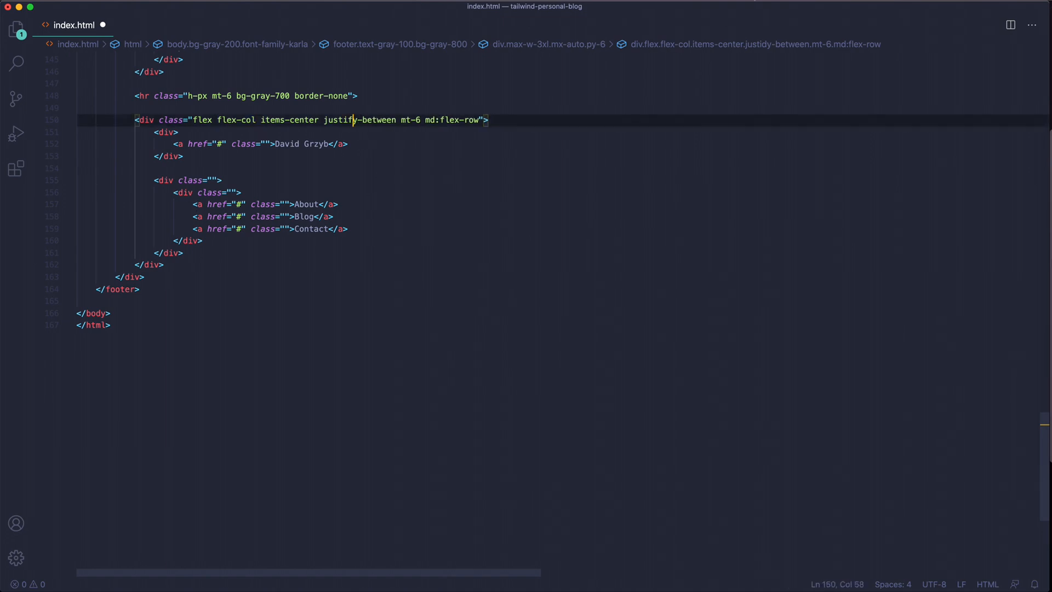
pyautogui.scroll(3)
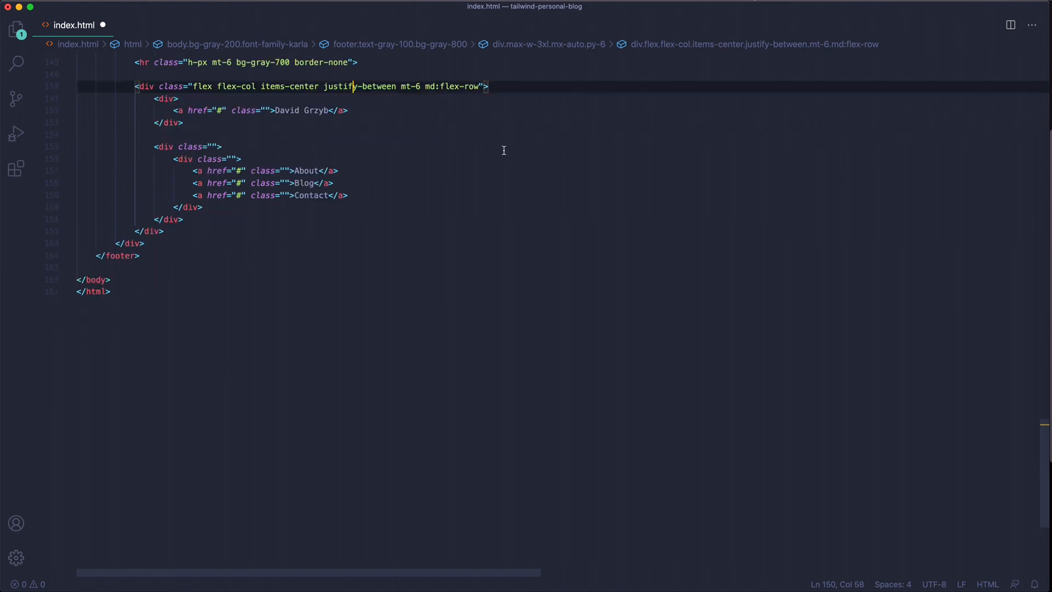
pyautogui.scroll(3)
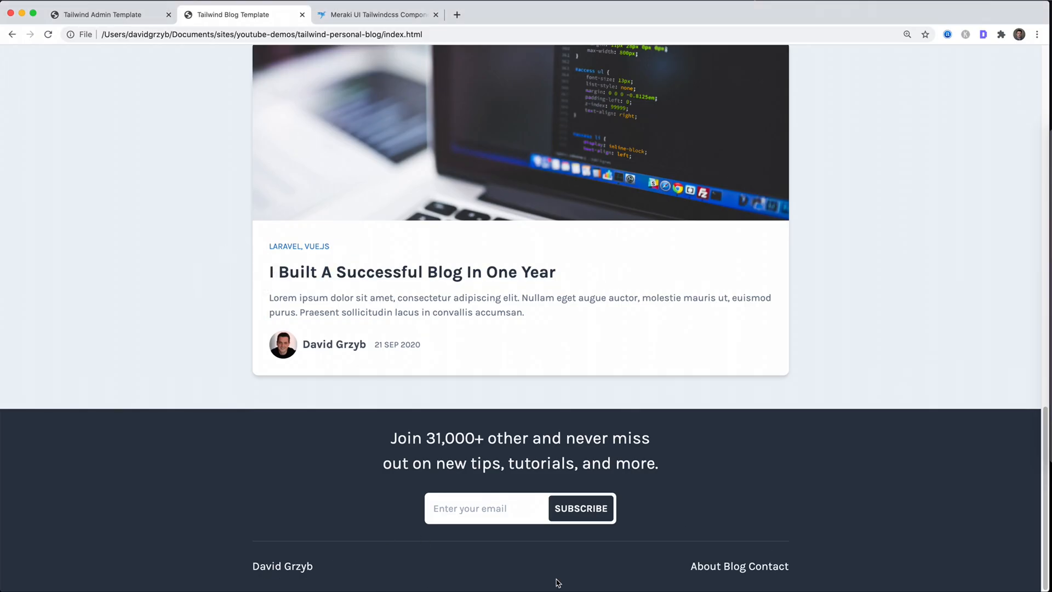
pyautogui.moveTo(363, 587)
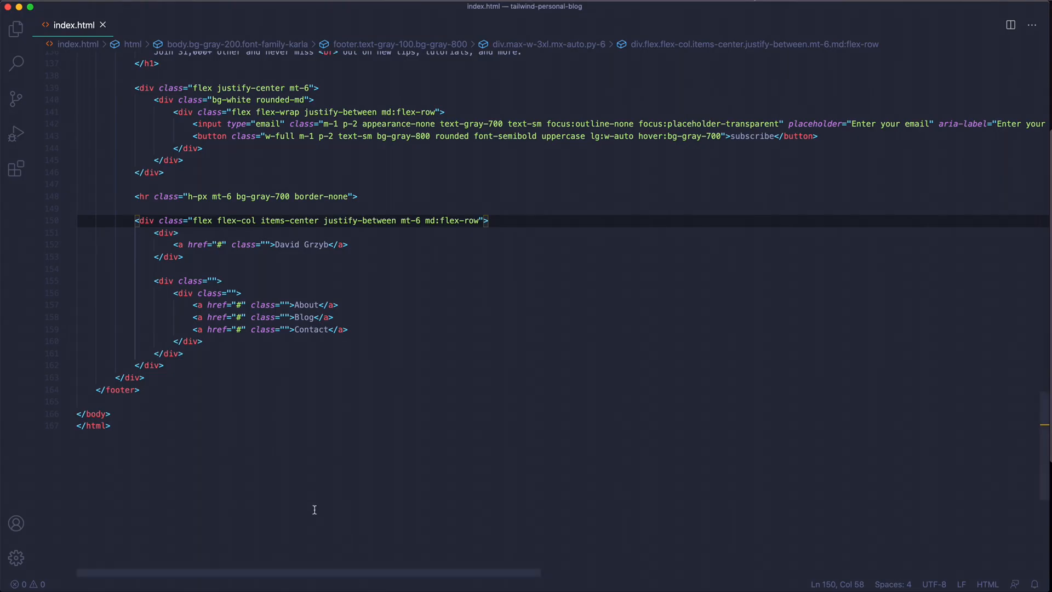
# - Give the footer name link text-xl bold classes plus hover:text-gray-400
pyautogui.click(275, 244)
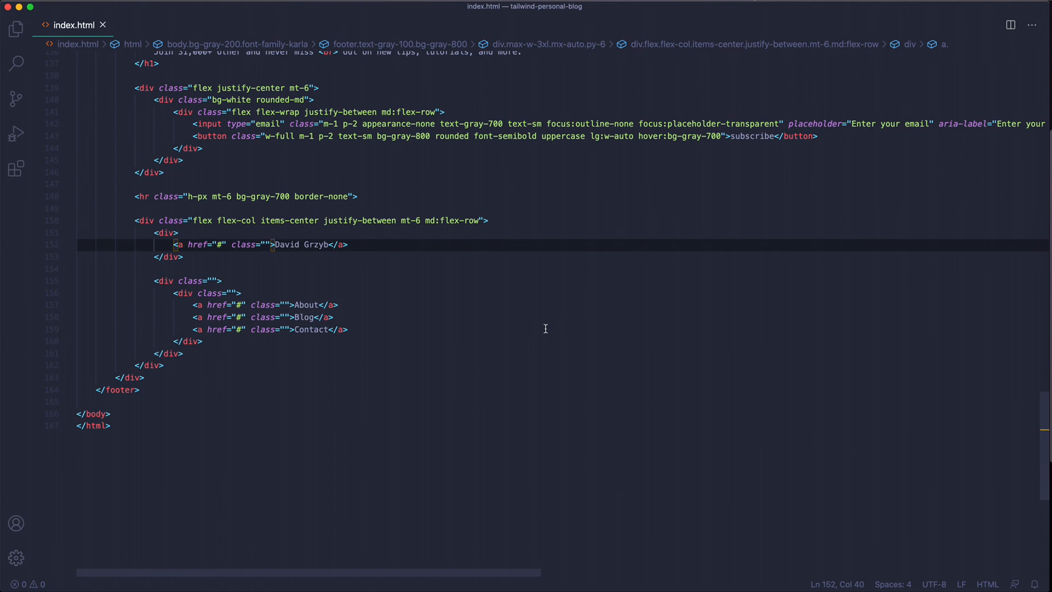
pyautogui.write('text-')
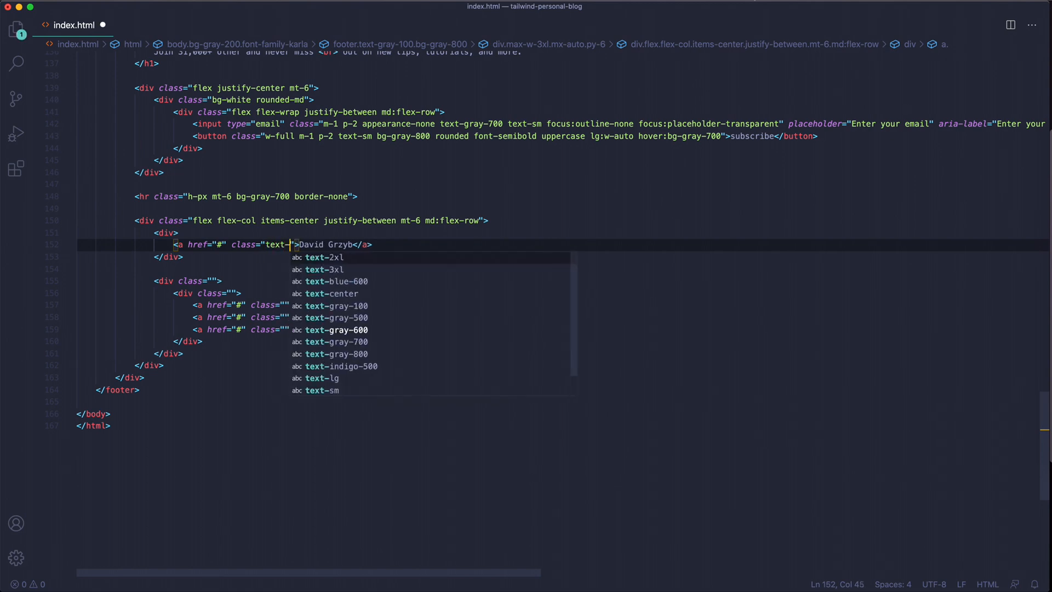
pyautogui.write('-xl font-bold text-gray-100')
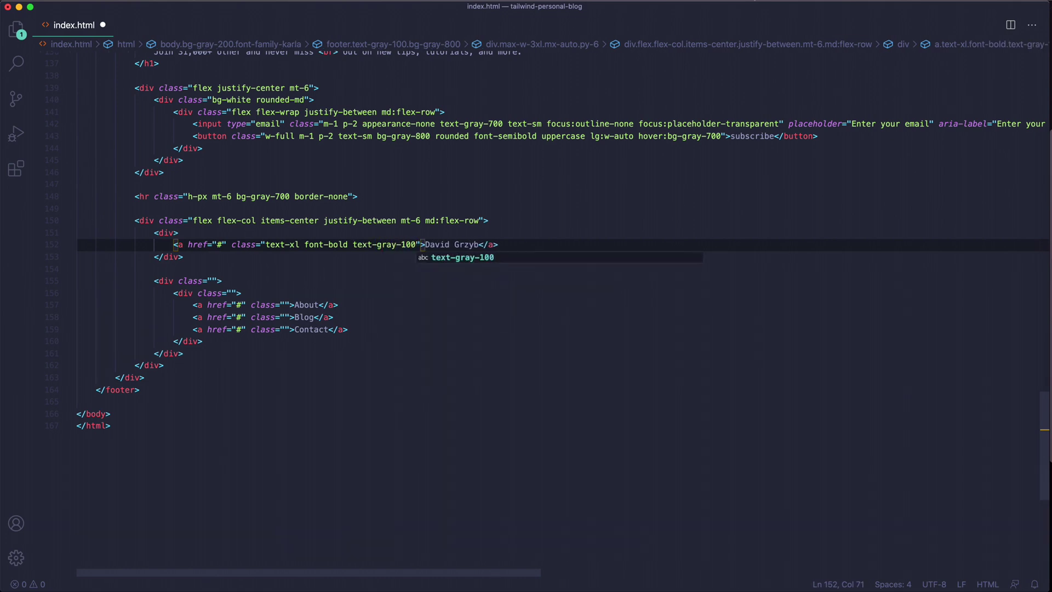
pyautogui.write('hobver')
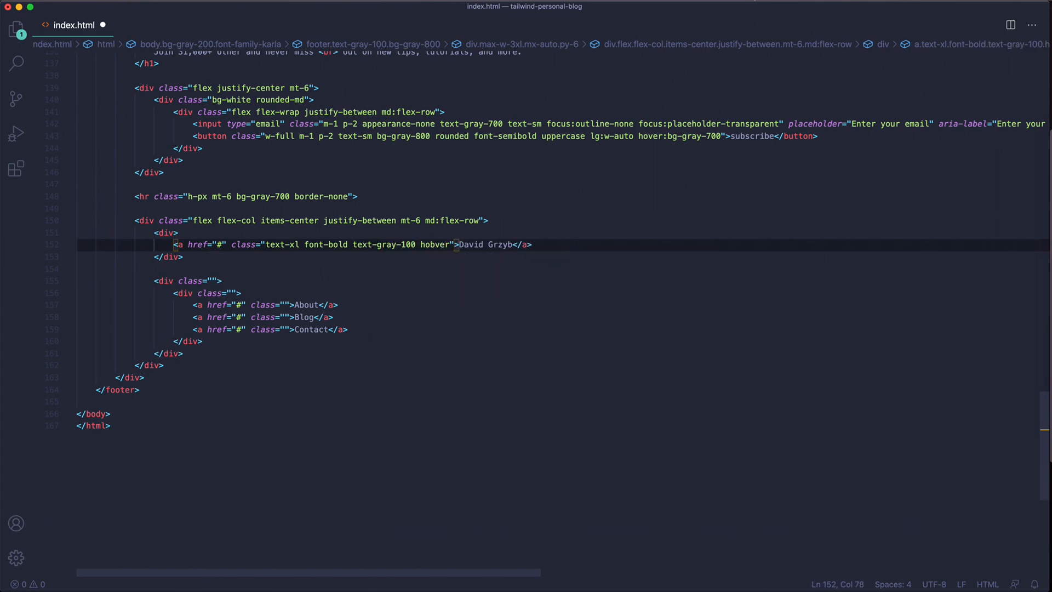
pyautogui.write(':')
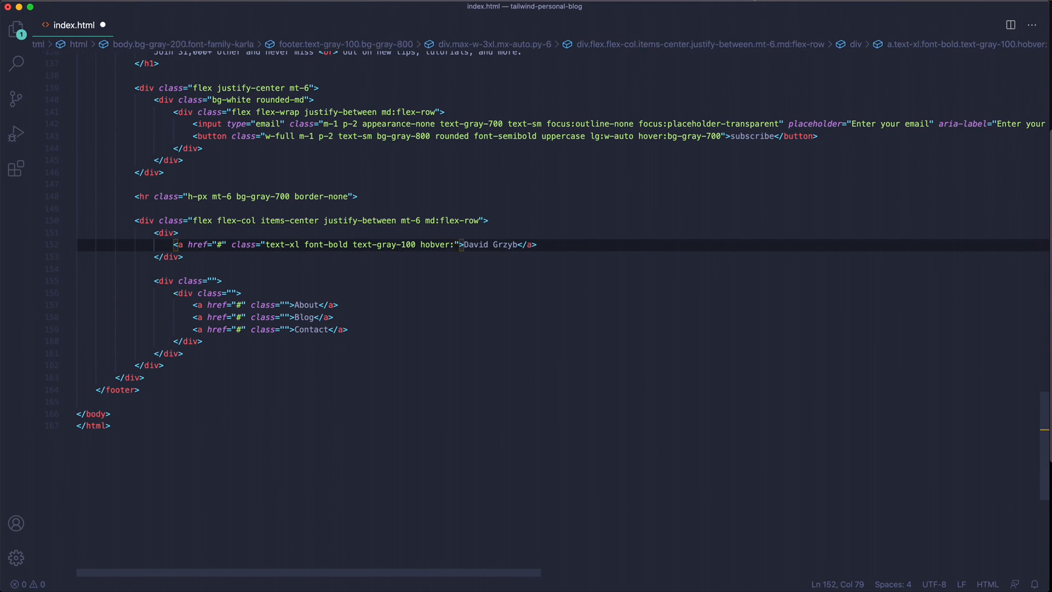
pyautogui.write(':text-gray-400')
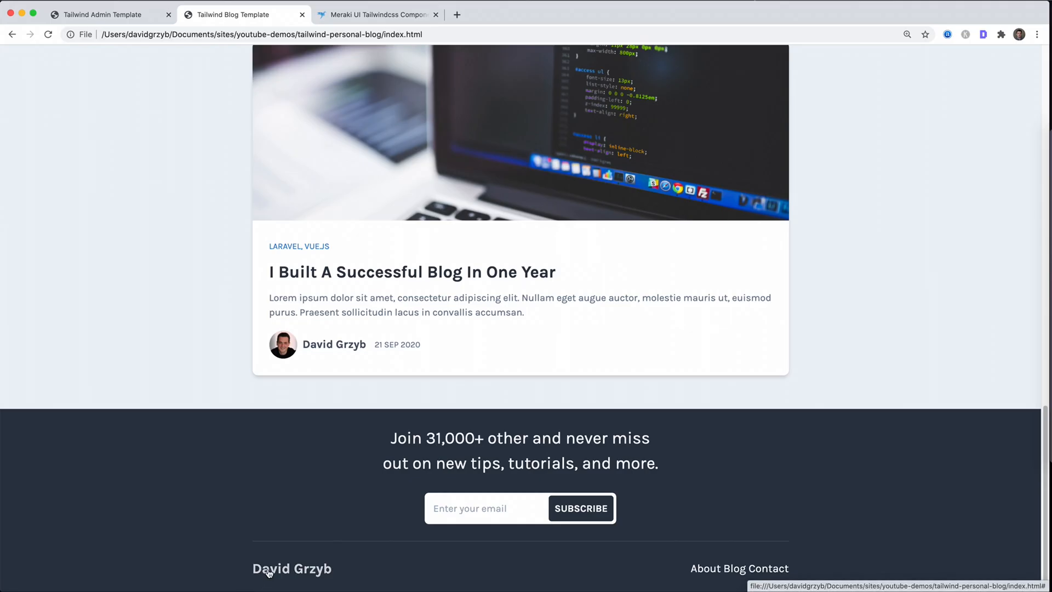
pyautogui.moveTo(254, 583)
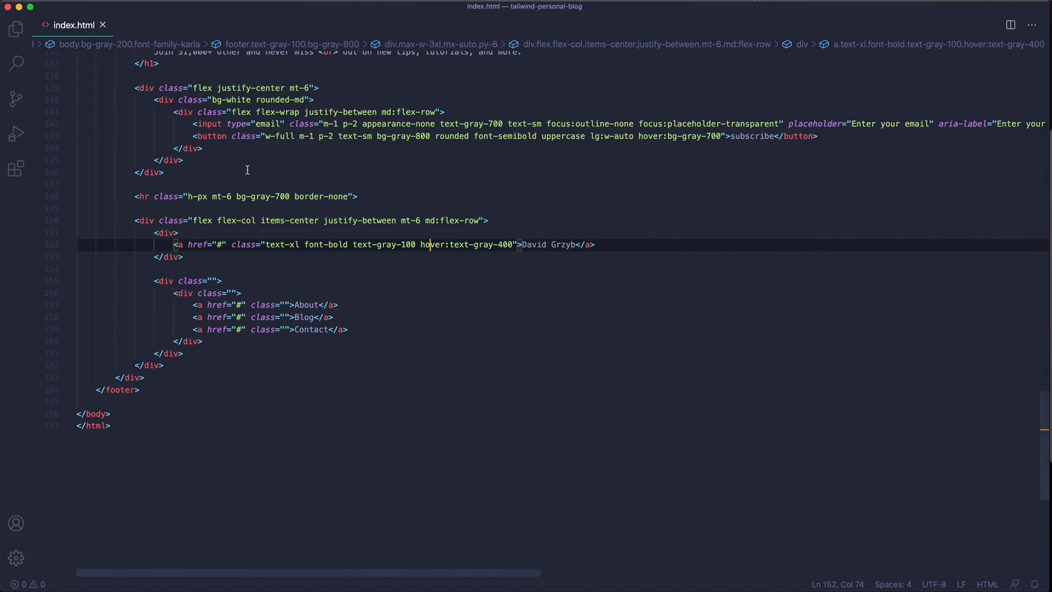
pyautogui.click(289, 304)
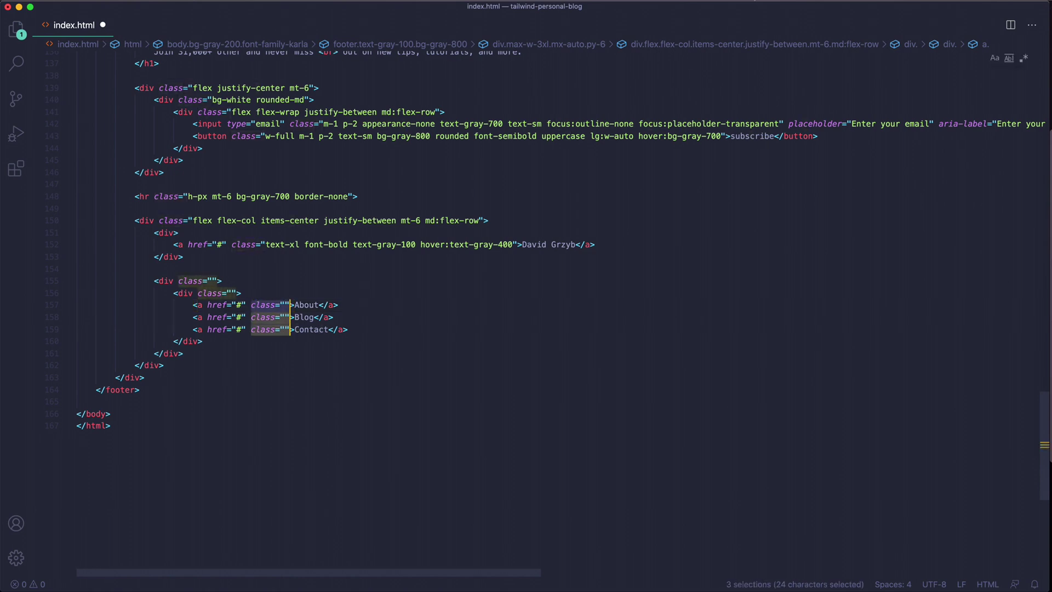
# - Add px-4 text-sm text-gray-100 font-medium hover:text-gray-400 to the About, Blog and Contact links
pyautogui.write('px-4')
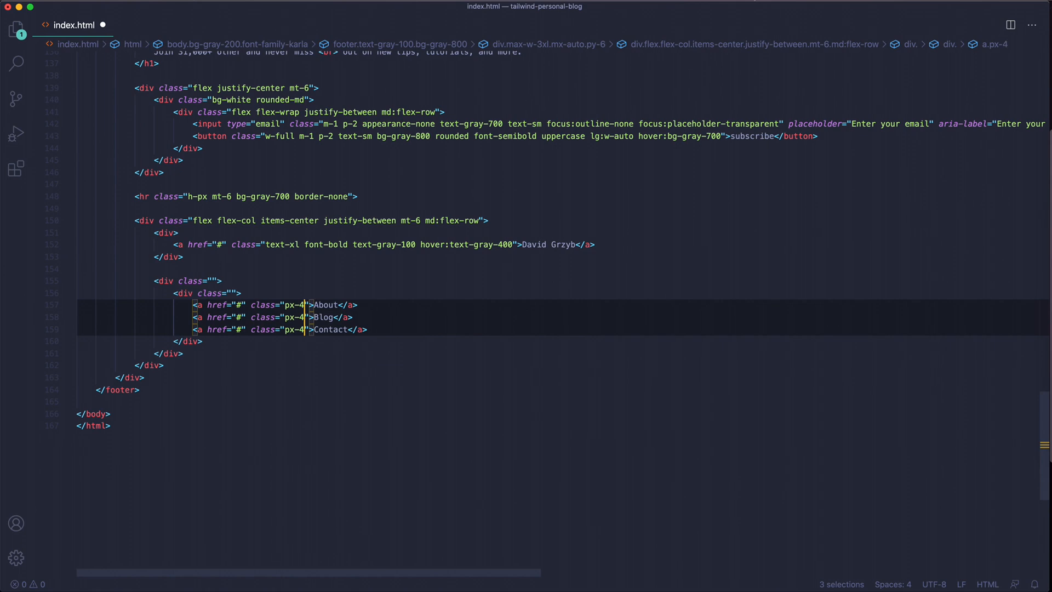
pyautogui.write('text-sm text-gray')
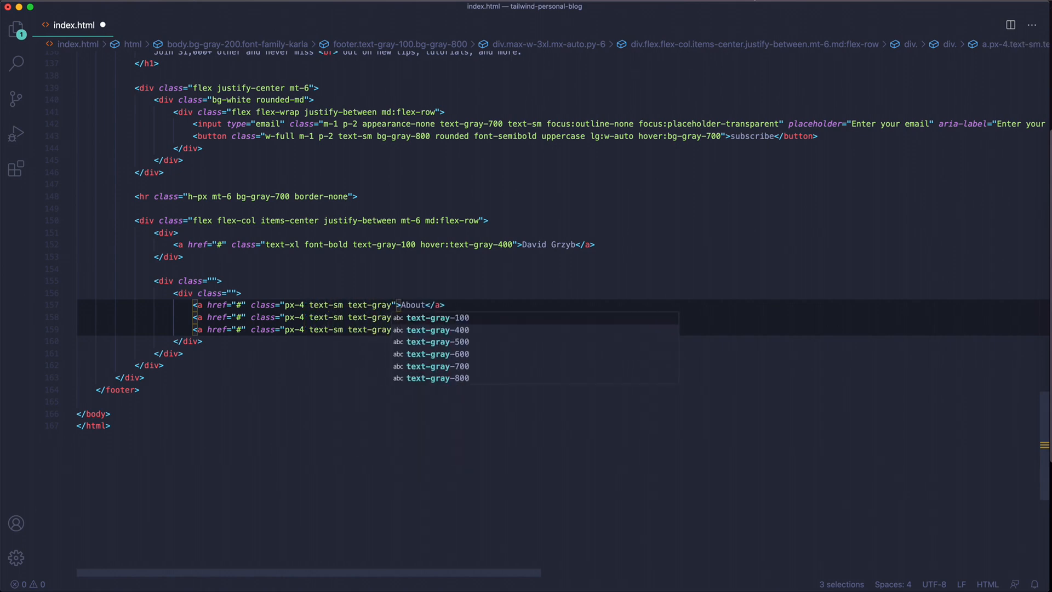
pyautogui.write('font-medium hove')
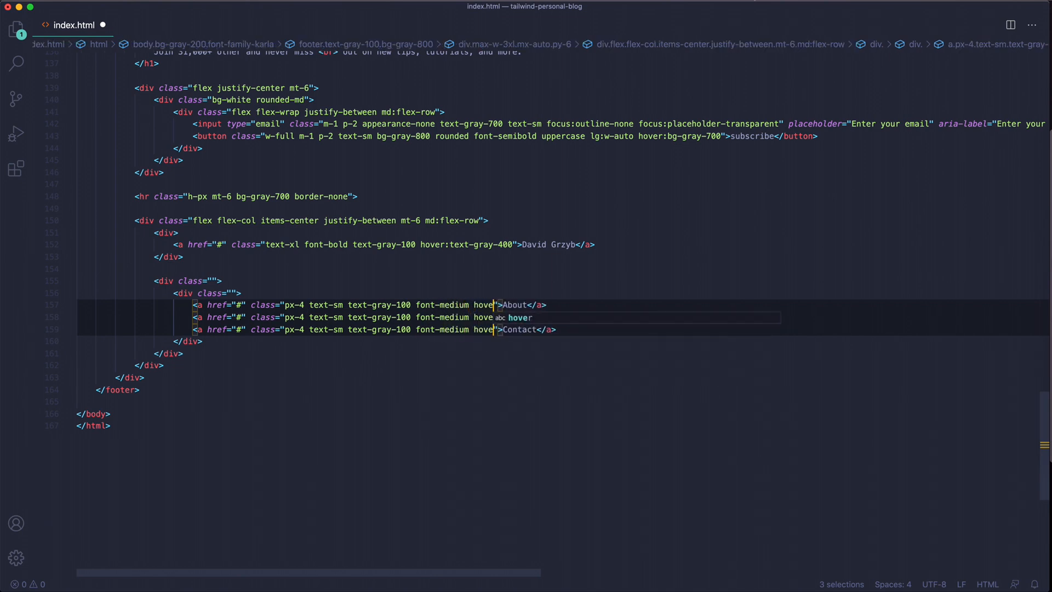
pyautogui.write(':text-gray-400')
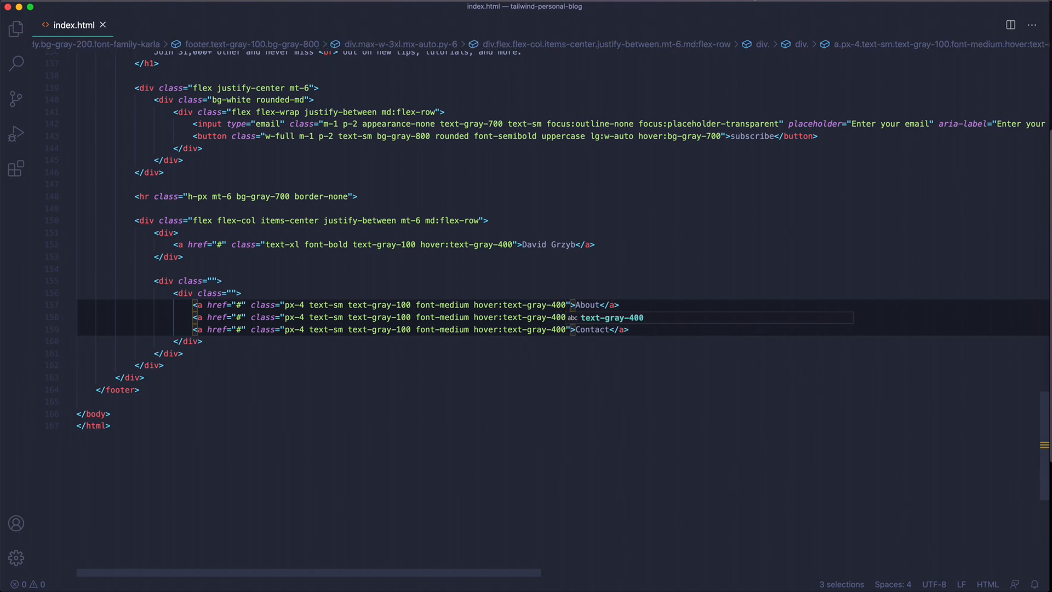
pyautogui.click(238, 14)
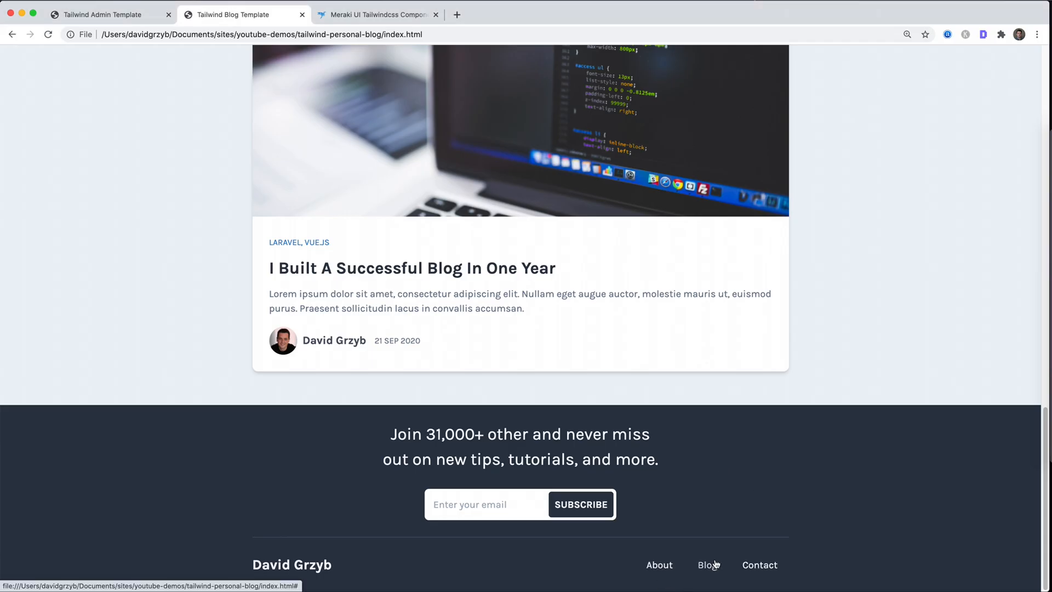
pyautogui.moveTo(659, 571)
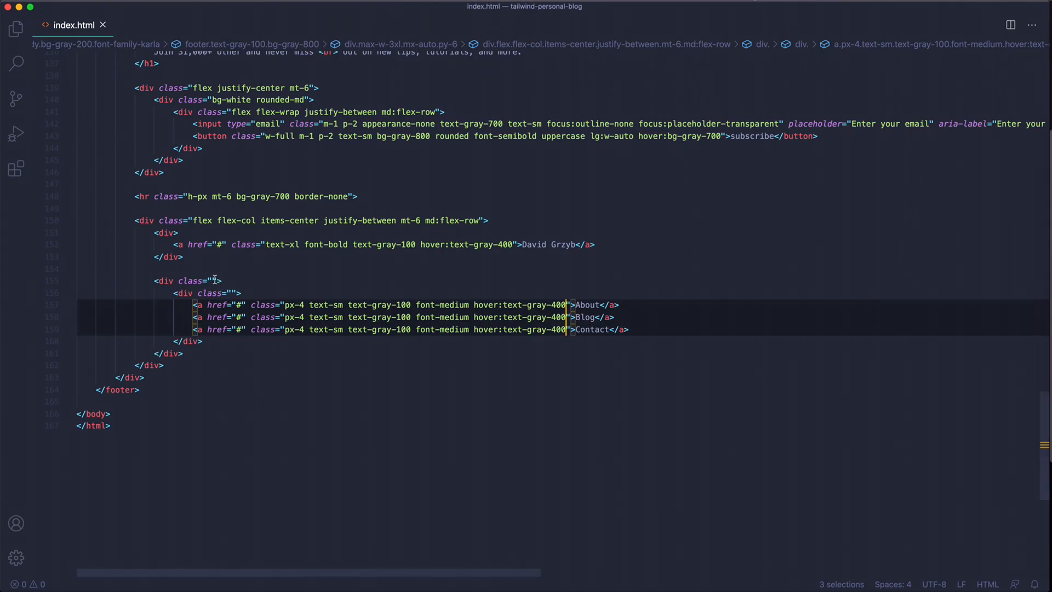
pyautogui.click(216, 281)
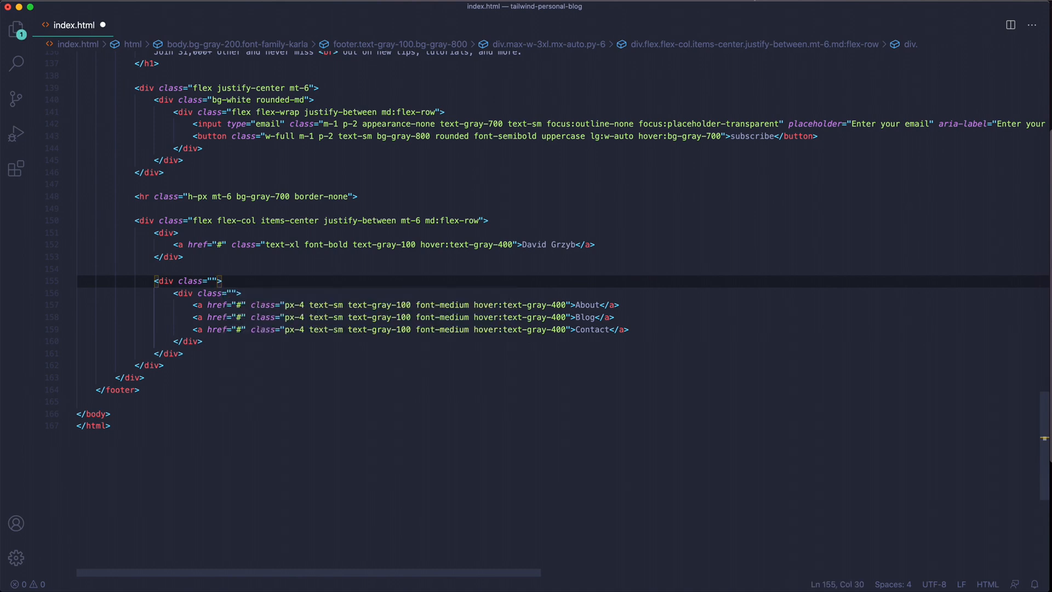
# - Give the links' outer wrapper div the classes 'flex mt-4 md:m-0' and preview it
pyautogui.write('flex mt-4')
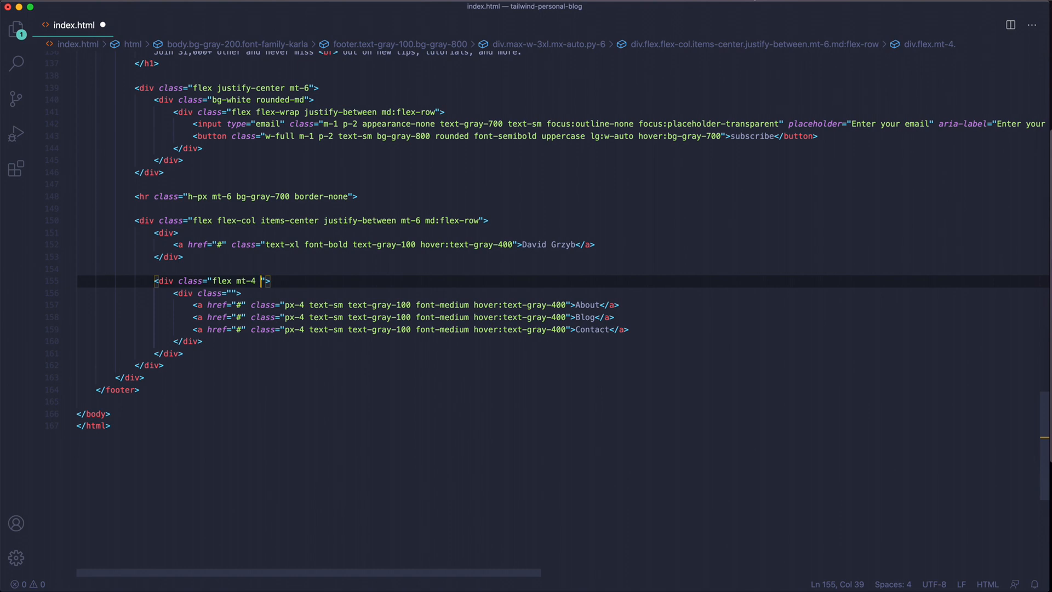
pyautogui.write('md:m-')
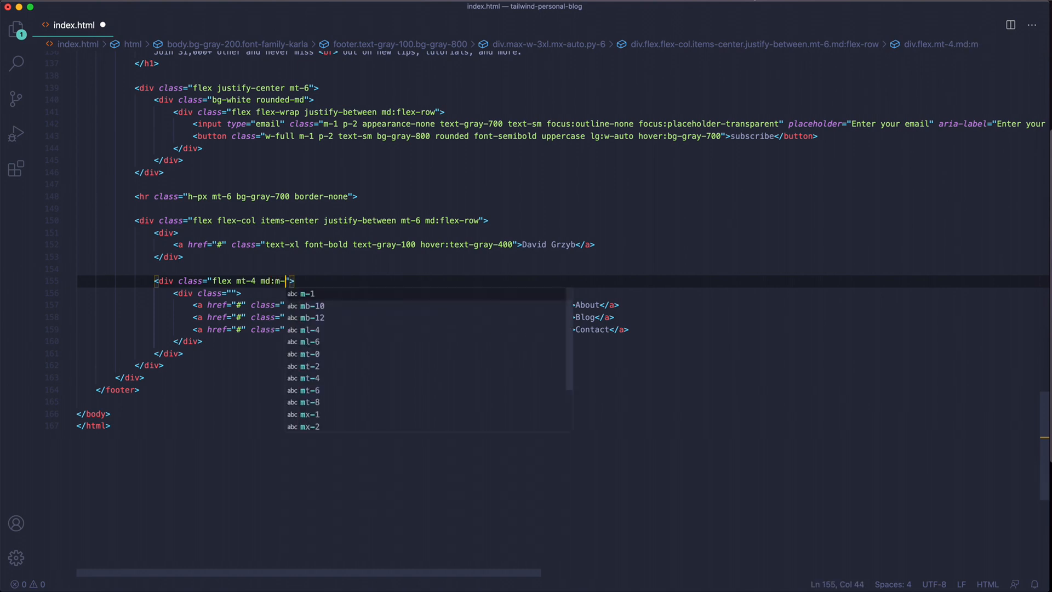
pyautogui.click(236, 14)
pyautogui.write('0')
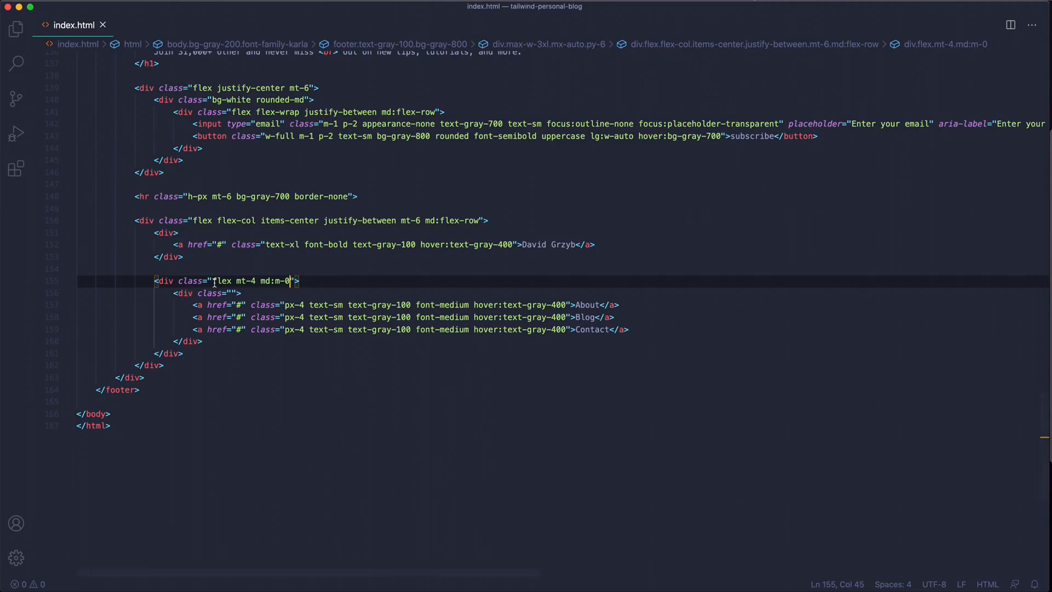
# - Add a negative x-margin class to the inner links div and recheck the footer
pyautogui.scroll(-3)
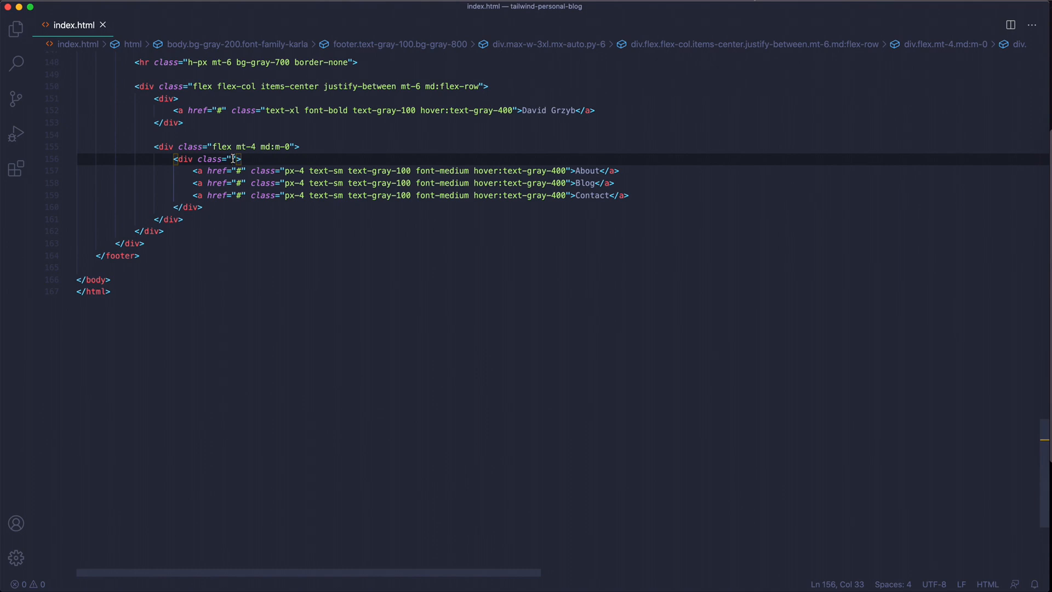
pyautogui.write('-m-x4')
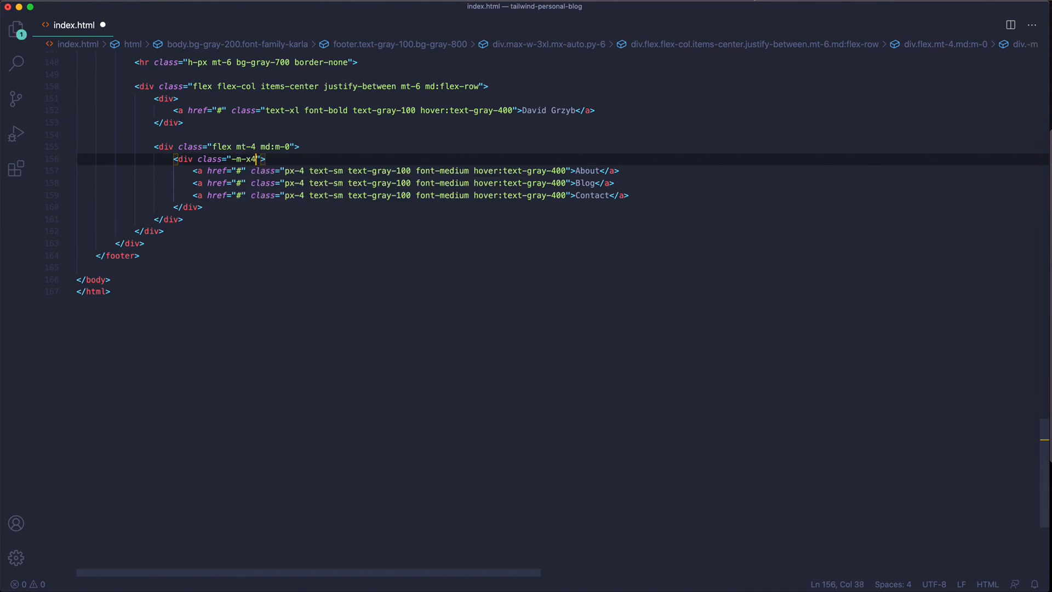
pyautogui.click(237, 14)
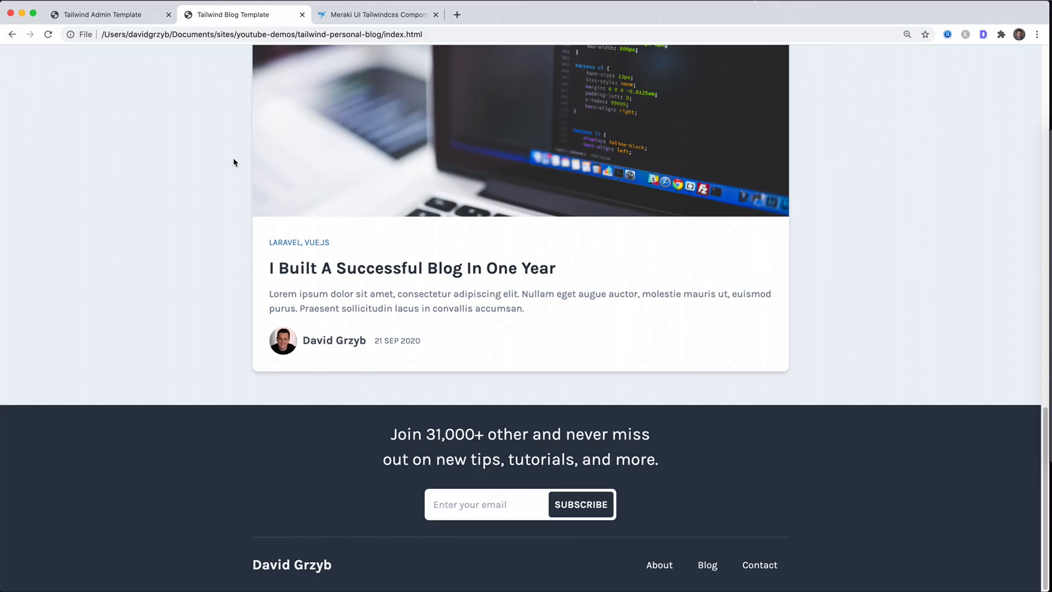
pyautogui.moveTo(791, 555)
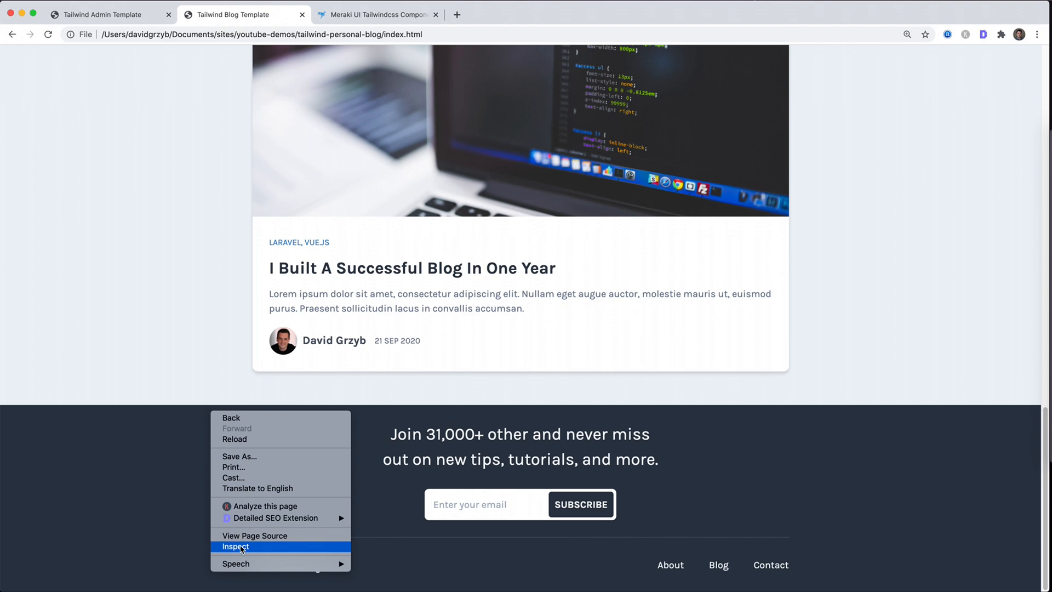
# - Open DevTools' iPhone X preview at 100% scale and scroll down to the stacked footer
pyautogui.click(235, 546)
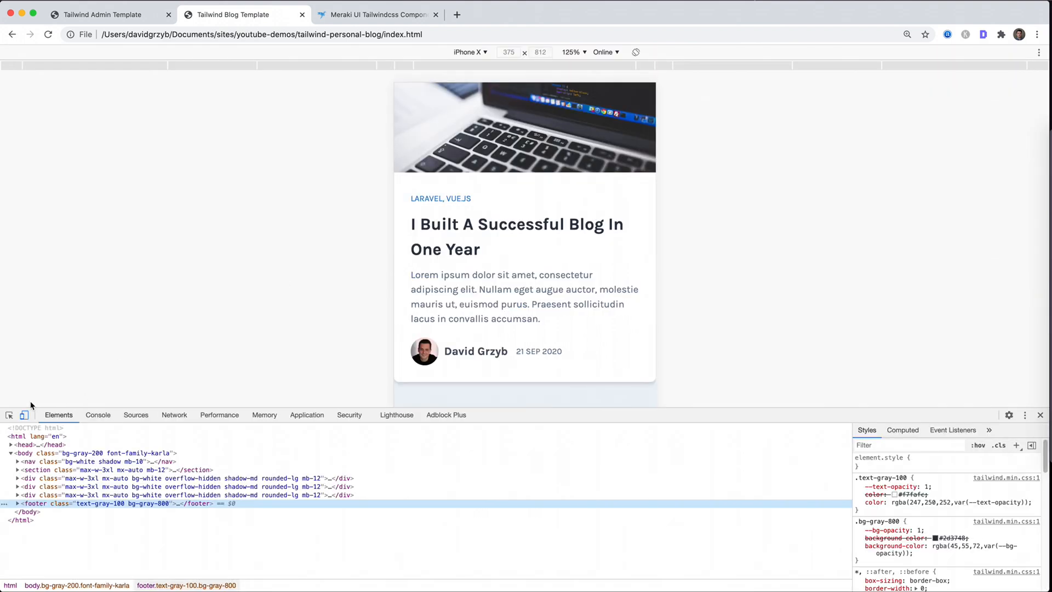
pyautogui.click(571, 52)
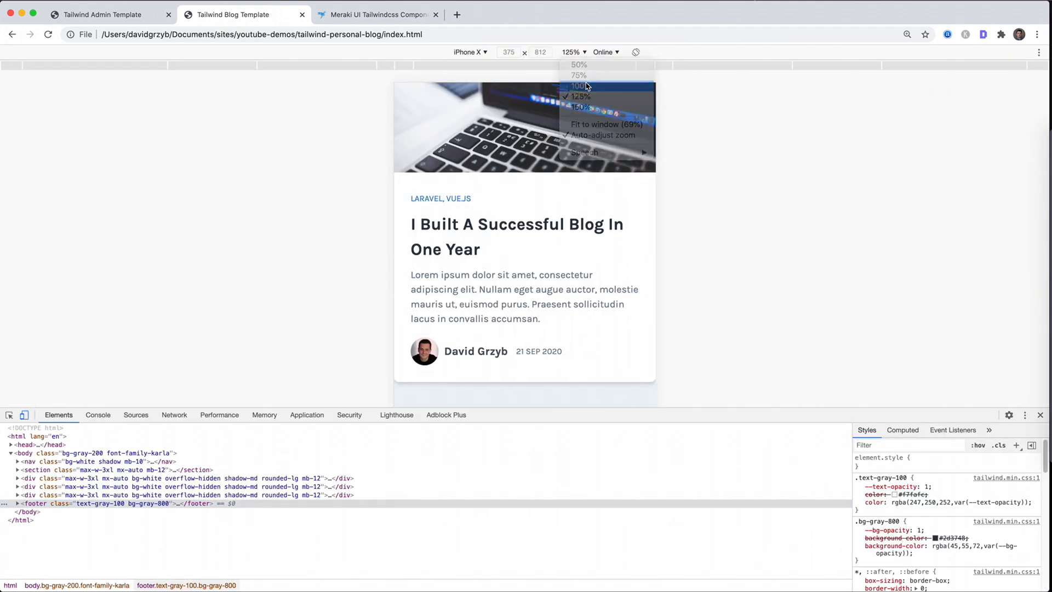
pyautogui.click(579, 85)
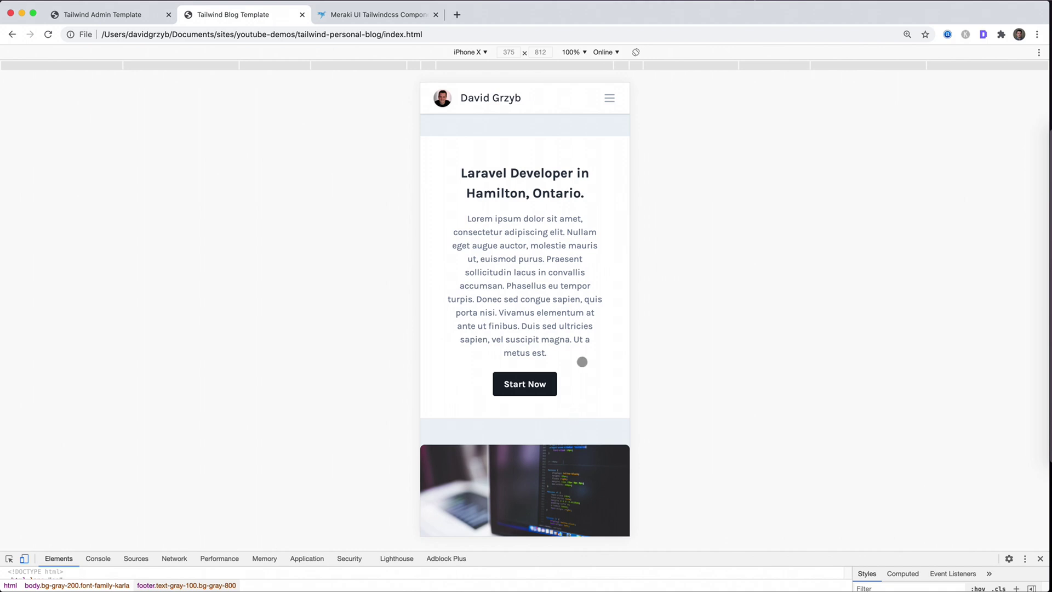
pyautogui.scroll(-3)
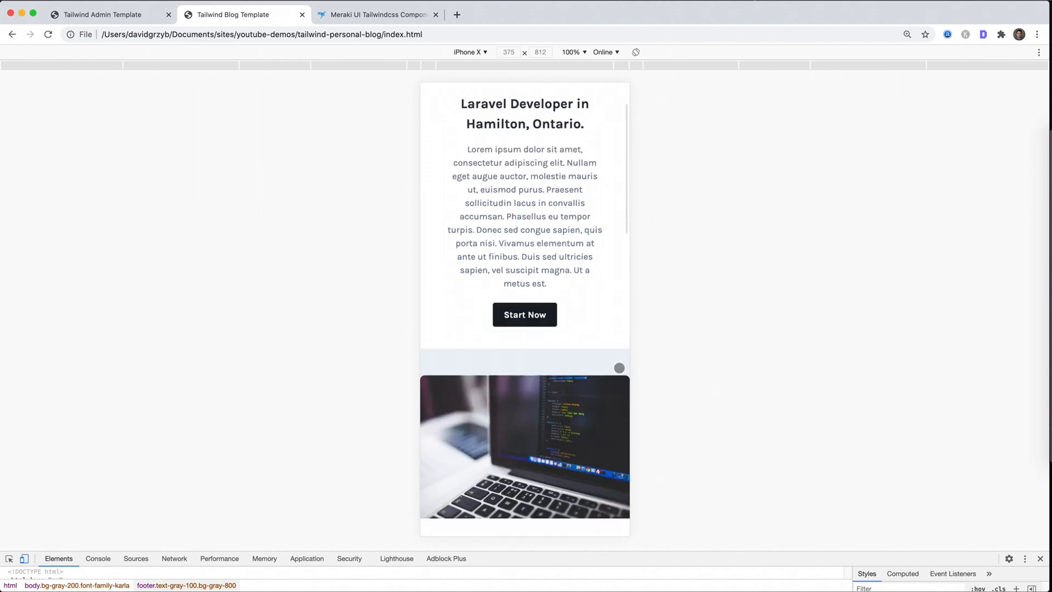
pyautogui.scroll(-3)
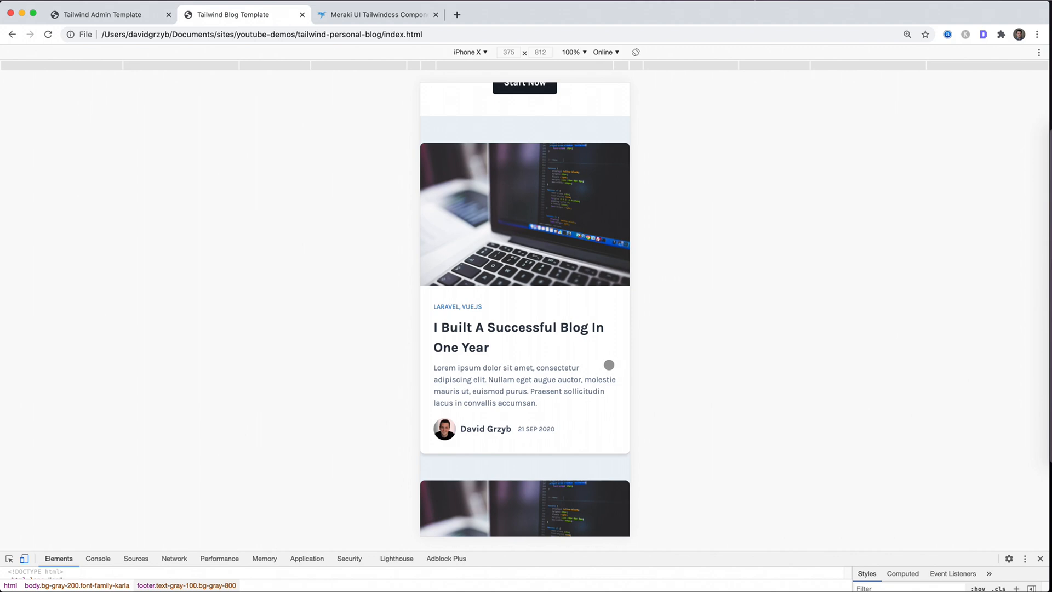
pyautogui.scroll(-3)
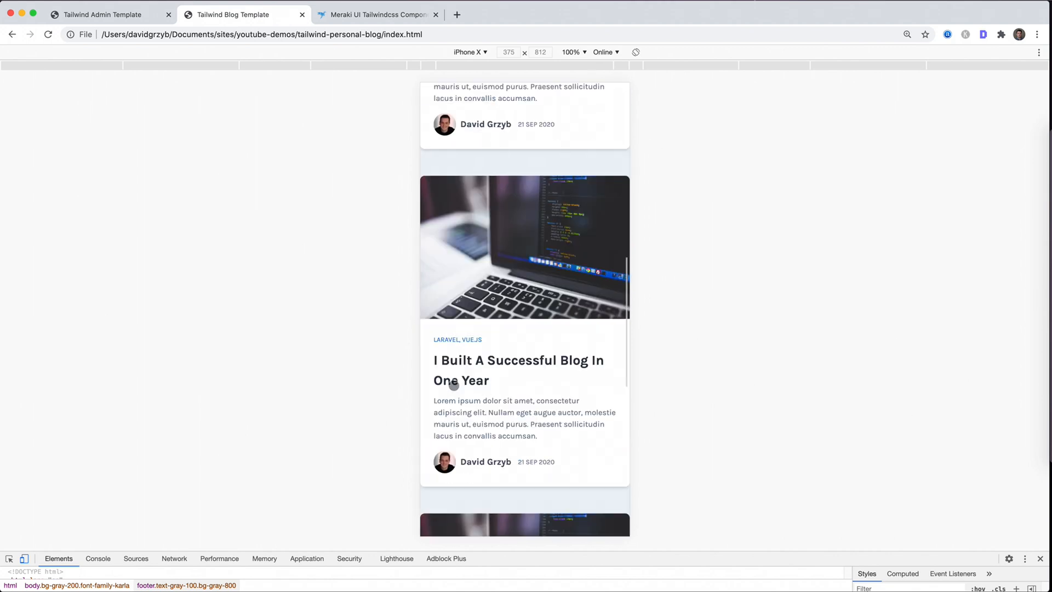
pyautogui.scroll(-3)
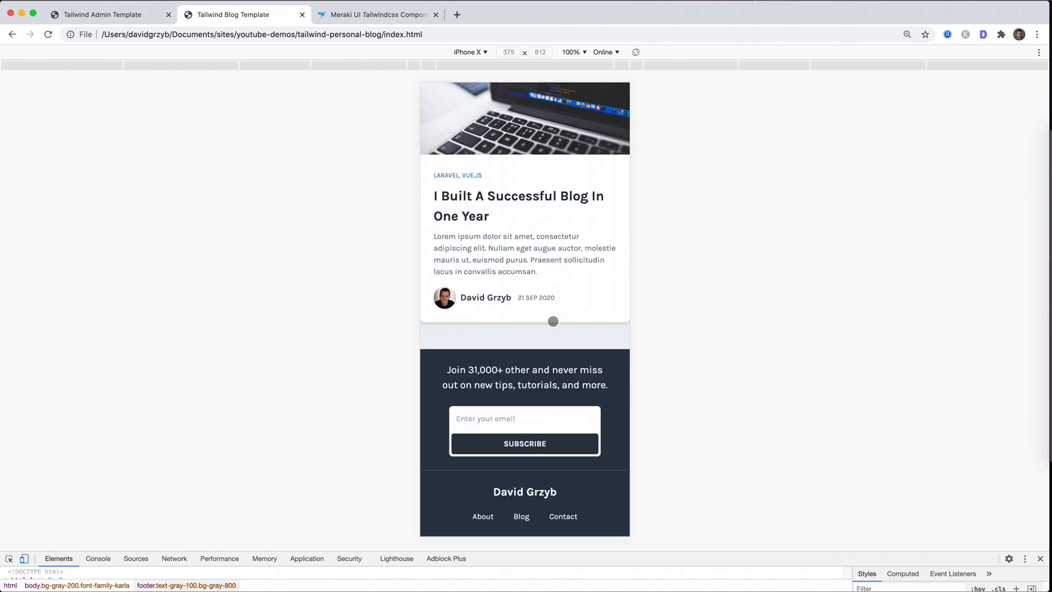